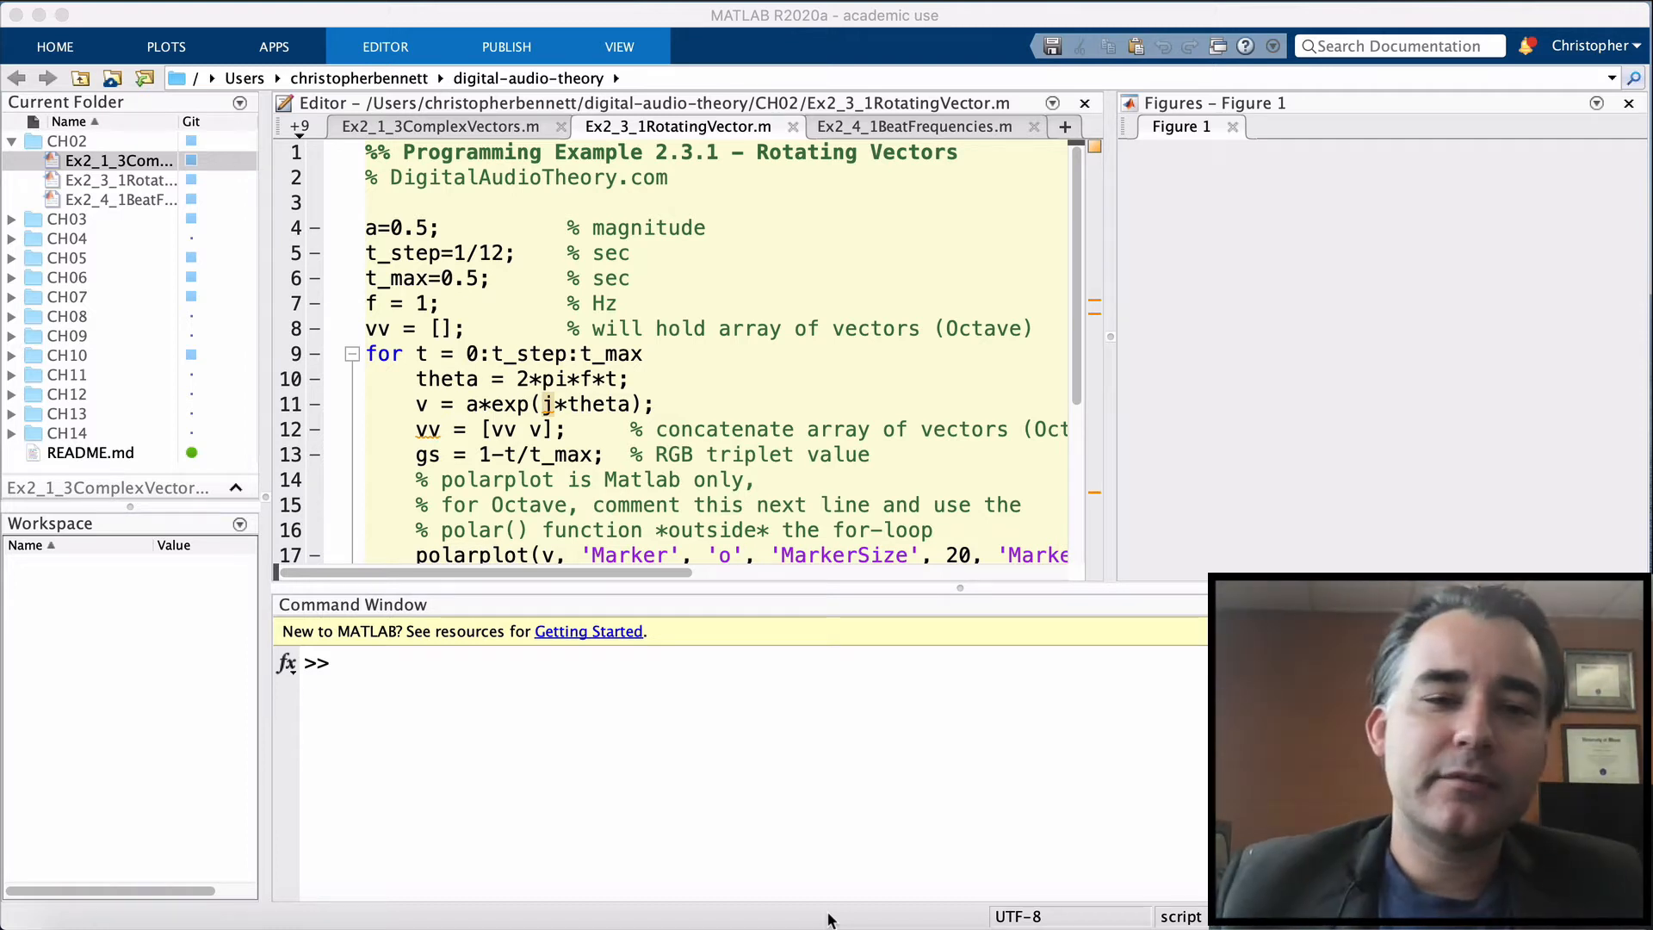
mouse_move(662, 537)
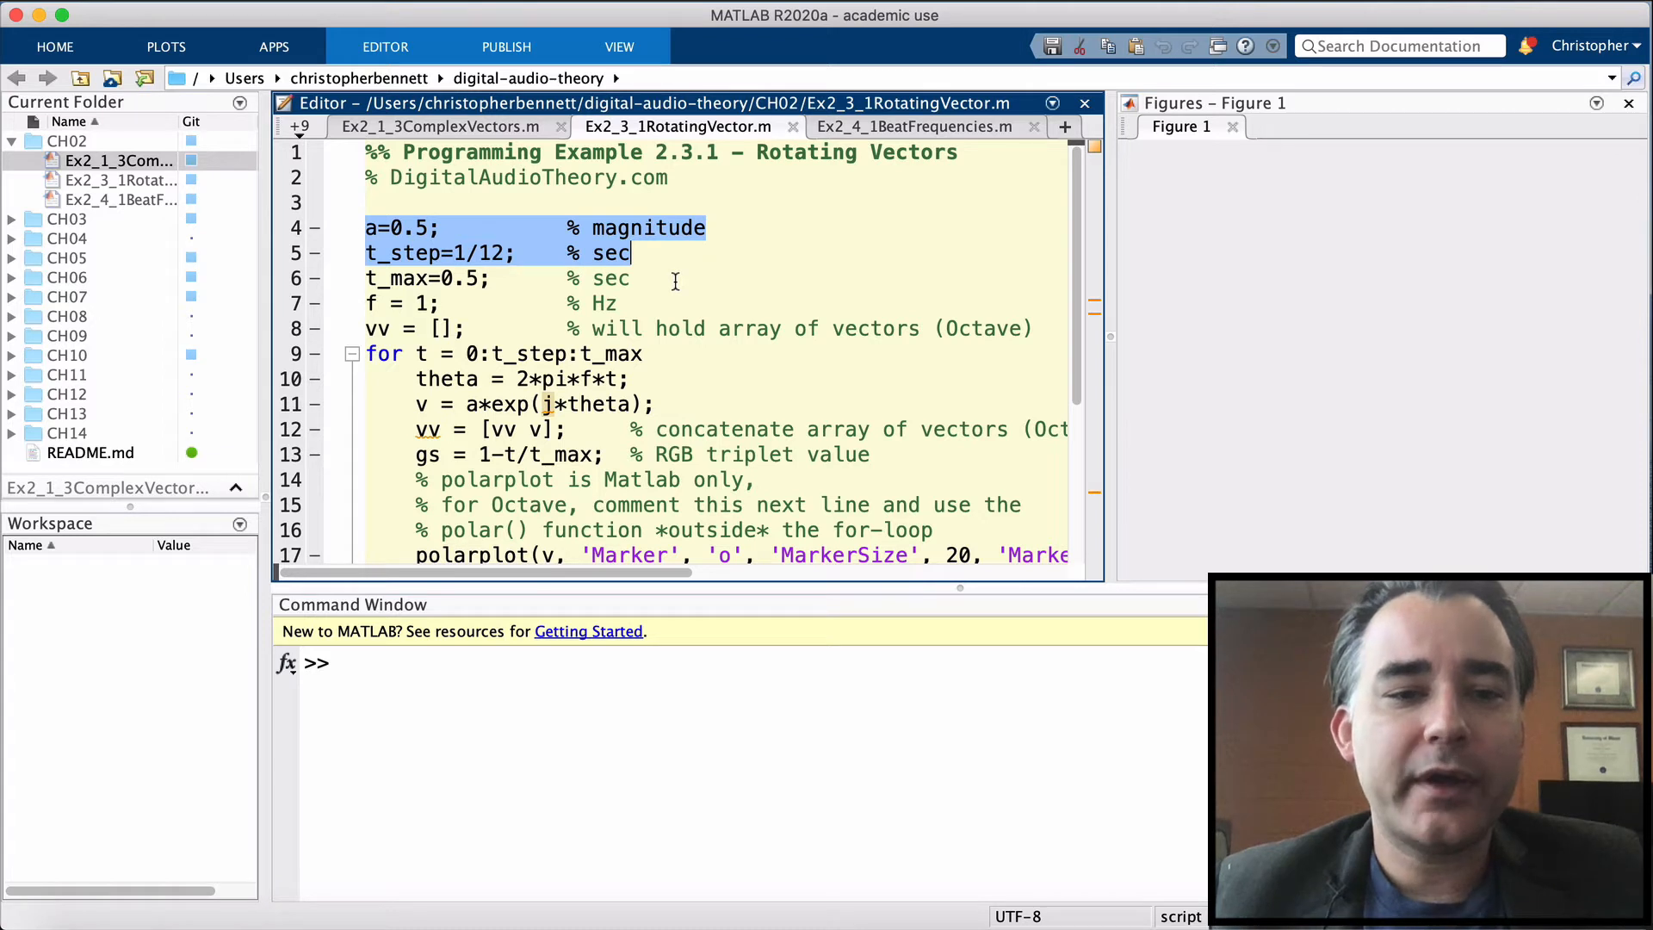
mouse_move(663, 282)
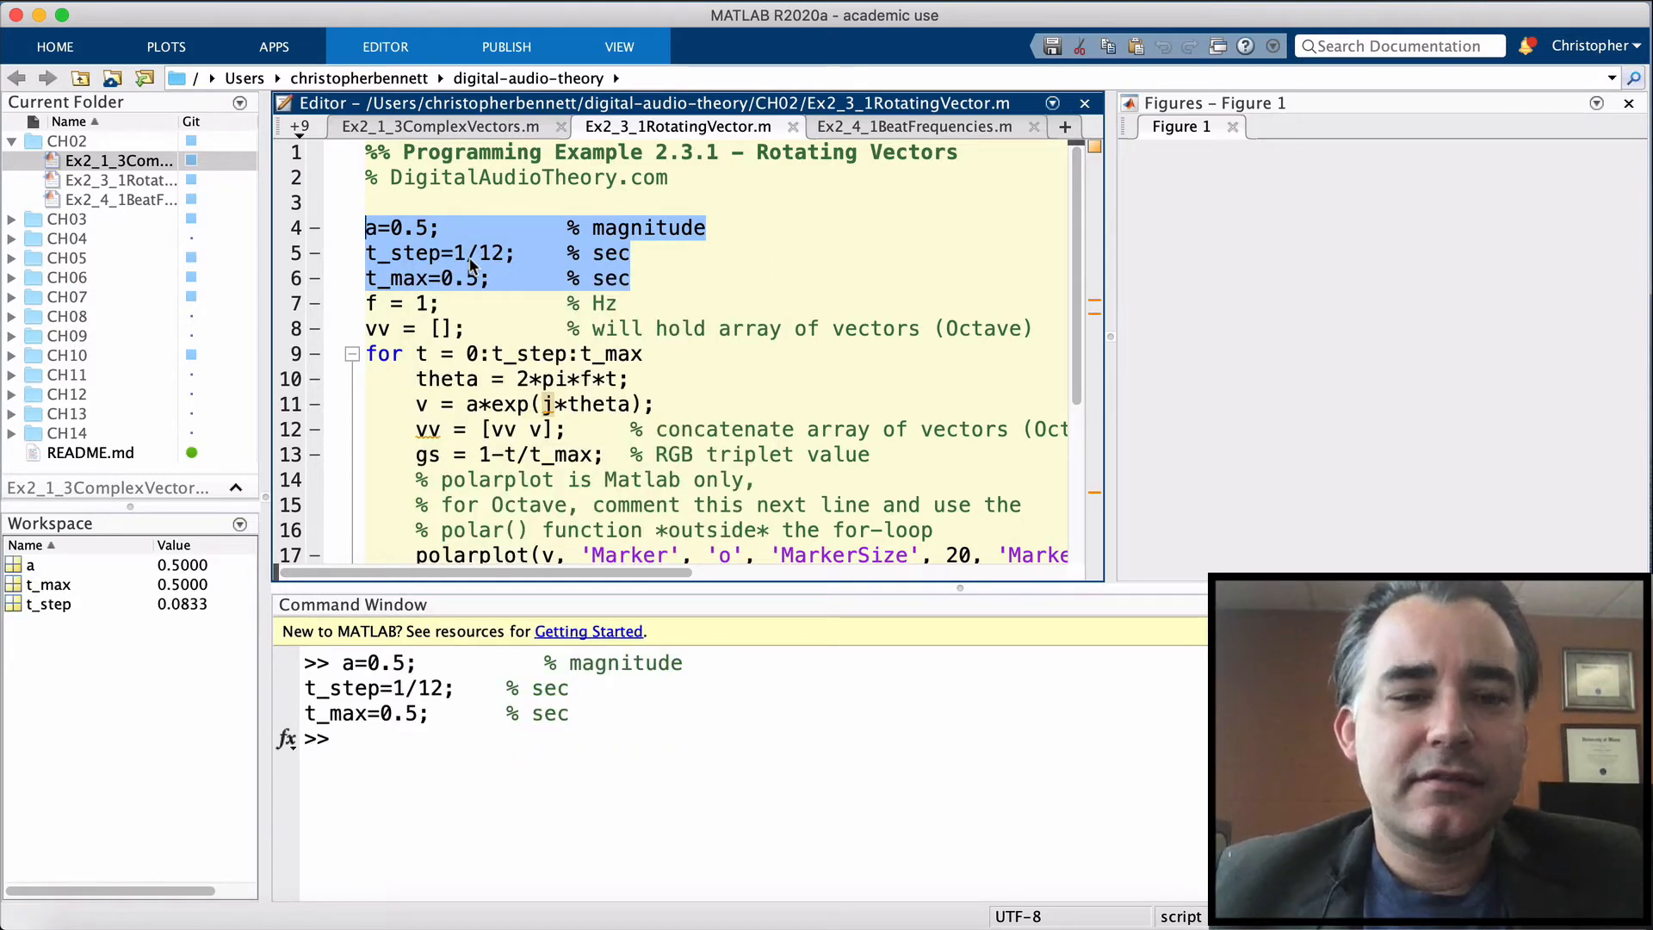
Run only line 7, f = 1, via Evaluate Selection.
click(400, 302)
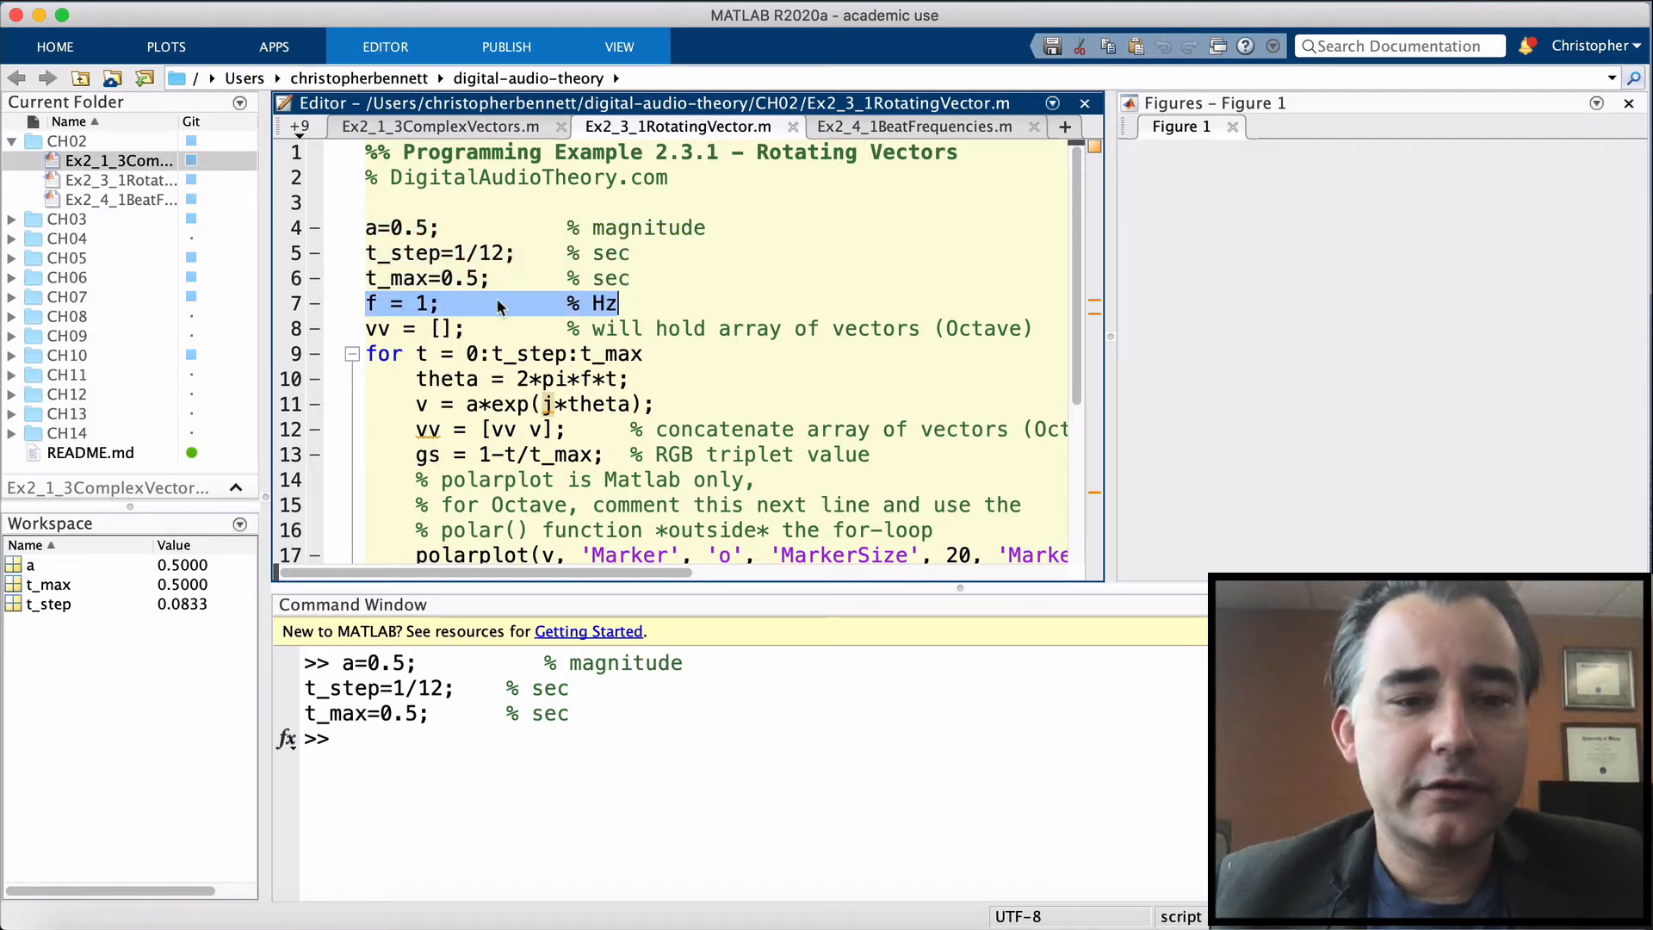
right_click(496, 302)
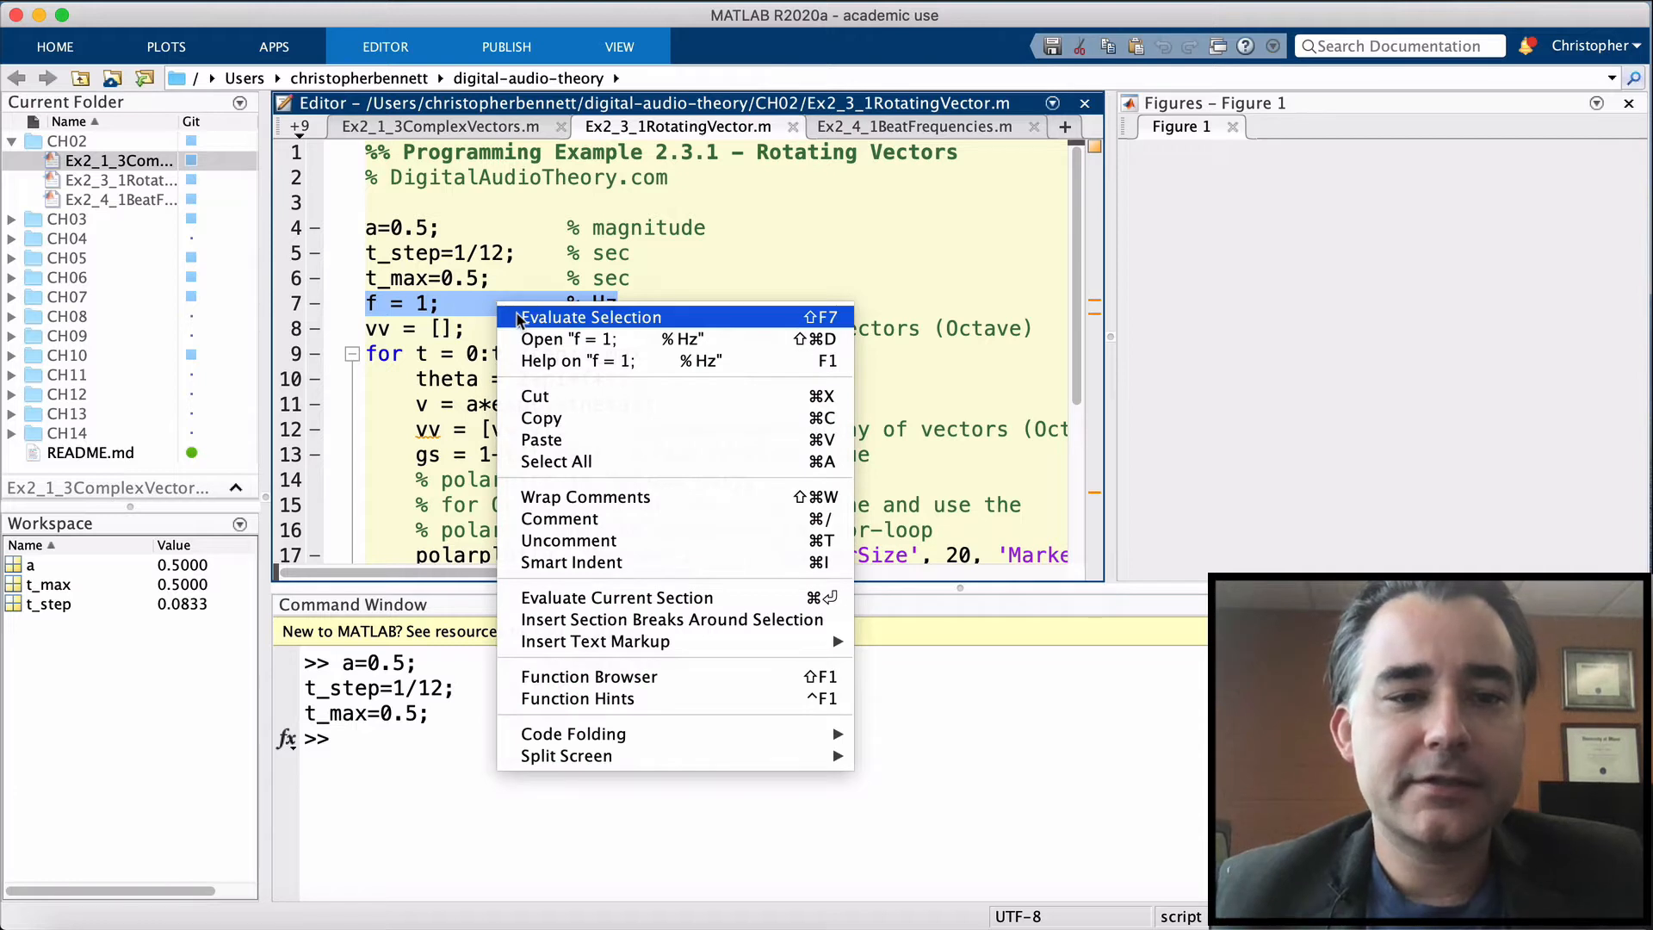
click(593, 316)
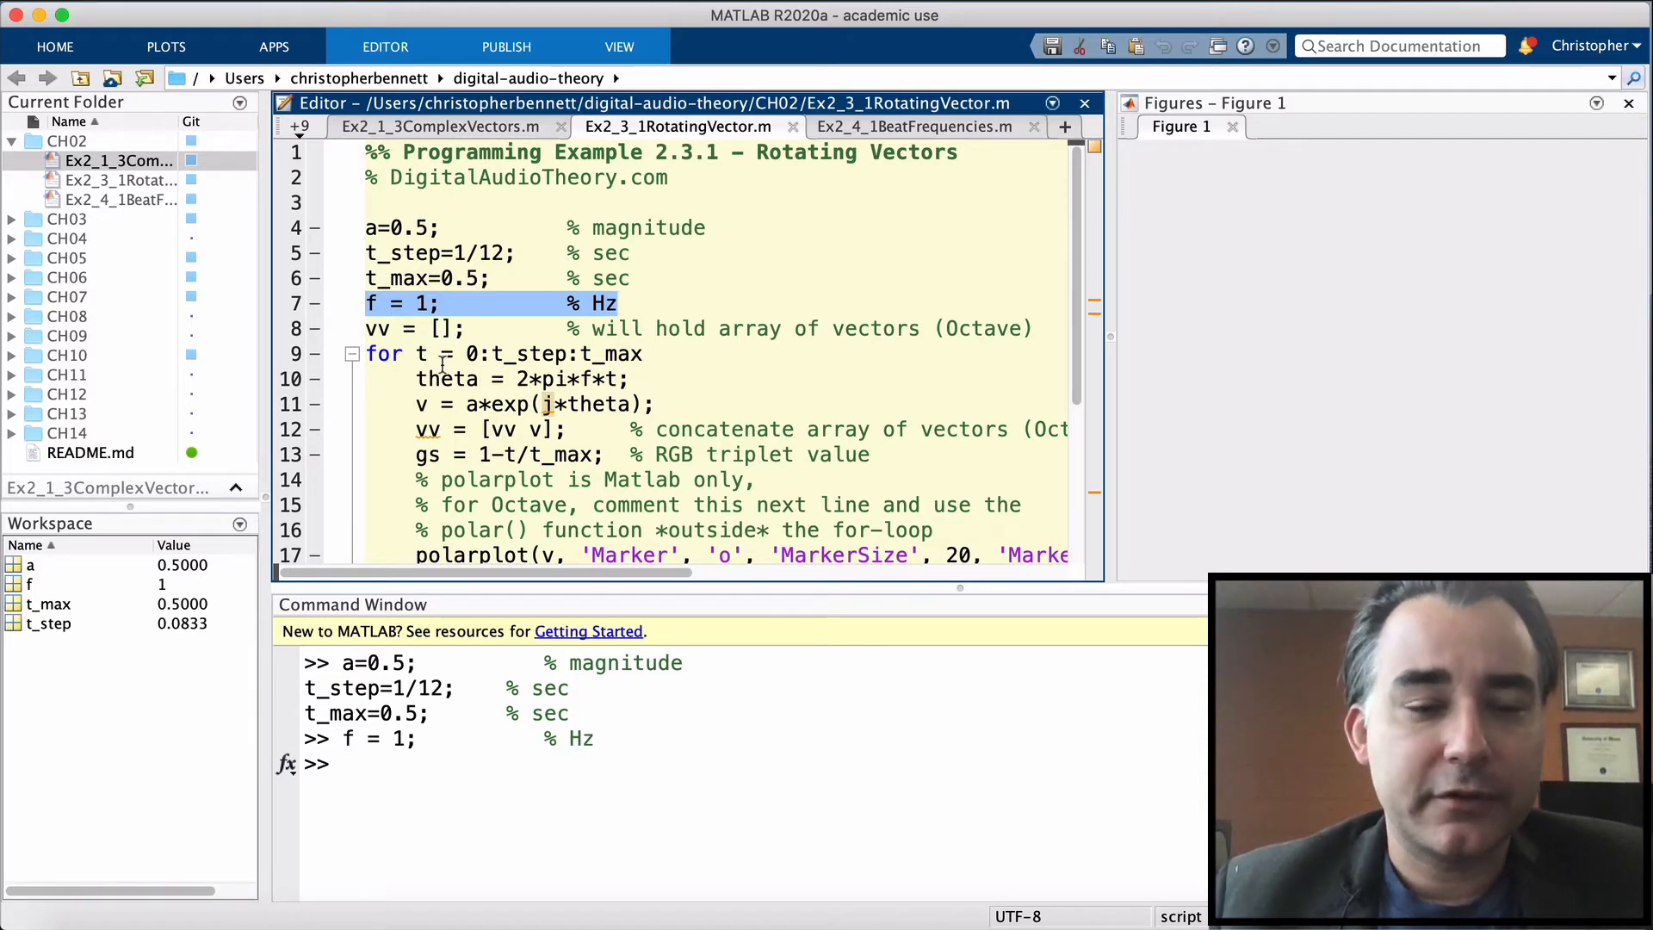
Highlight every usage of t_max in the script and scroll down.
click(470, 353)
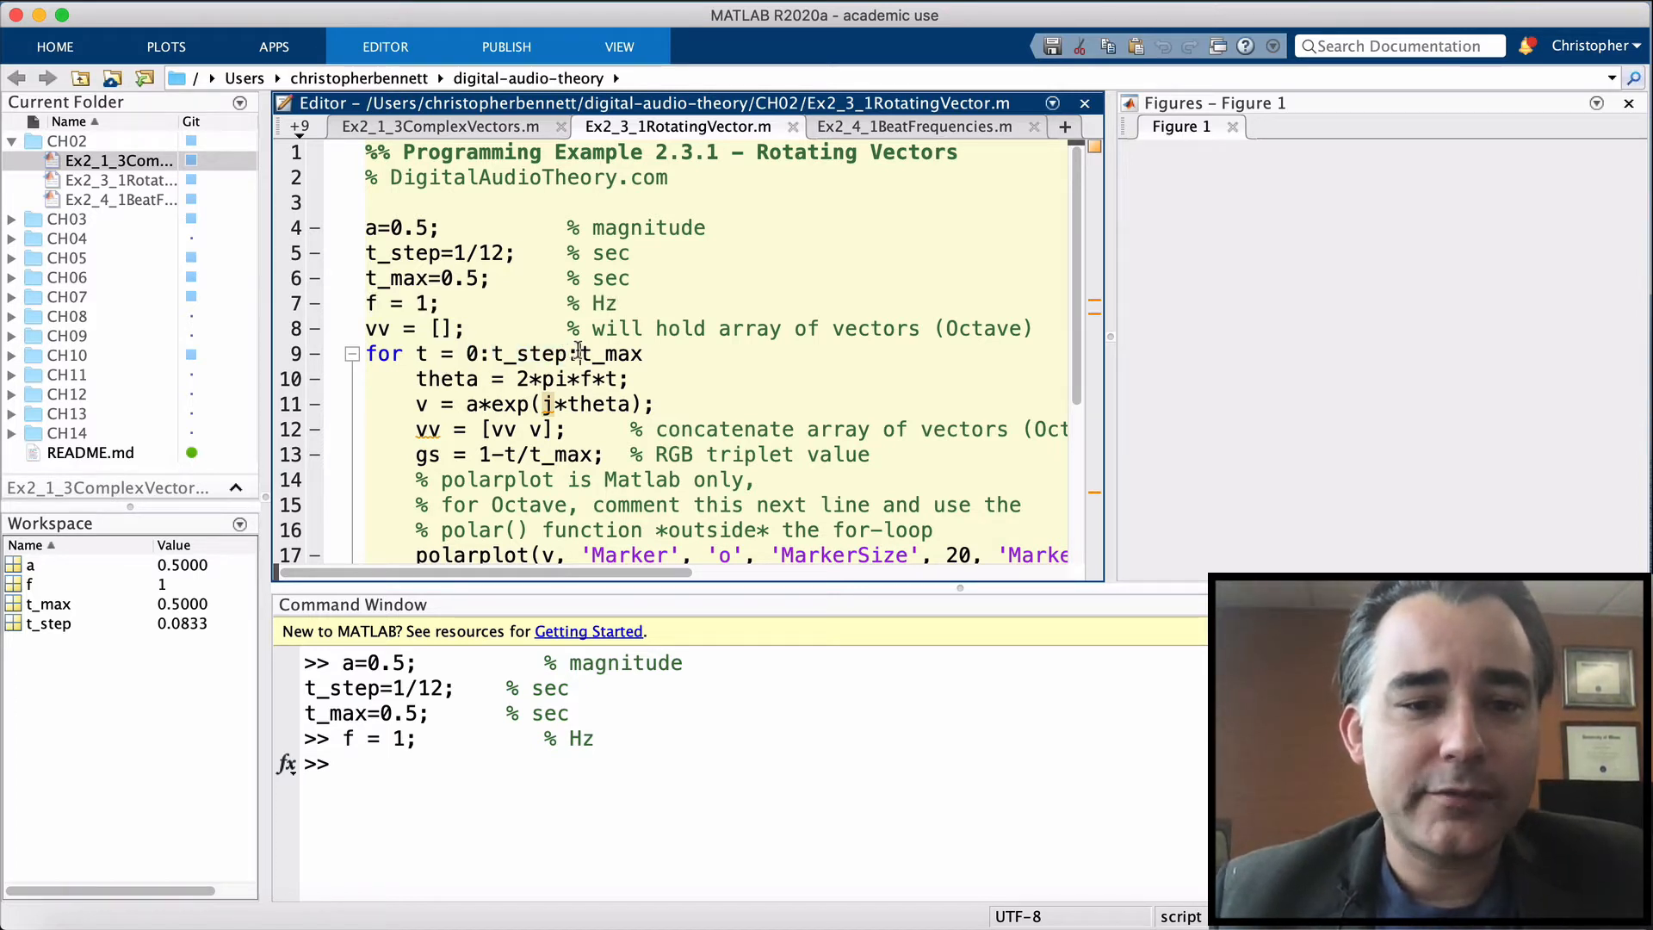
double_click(613, 353)
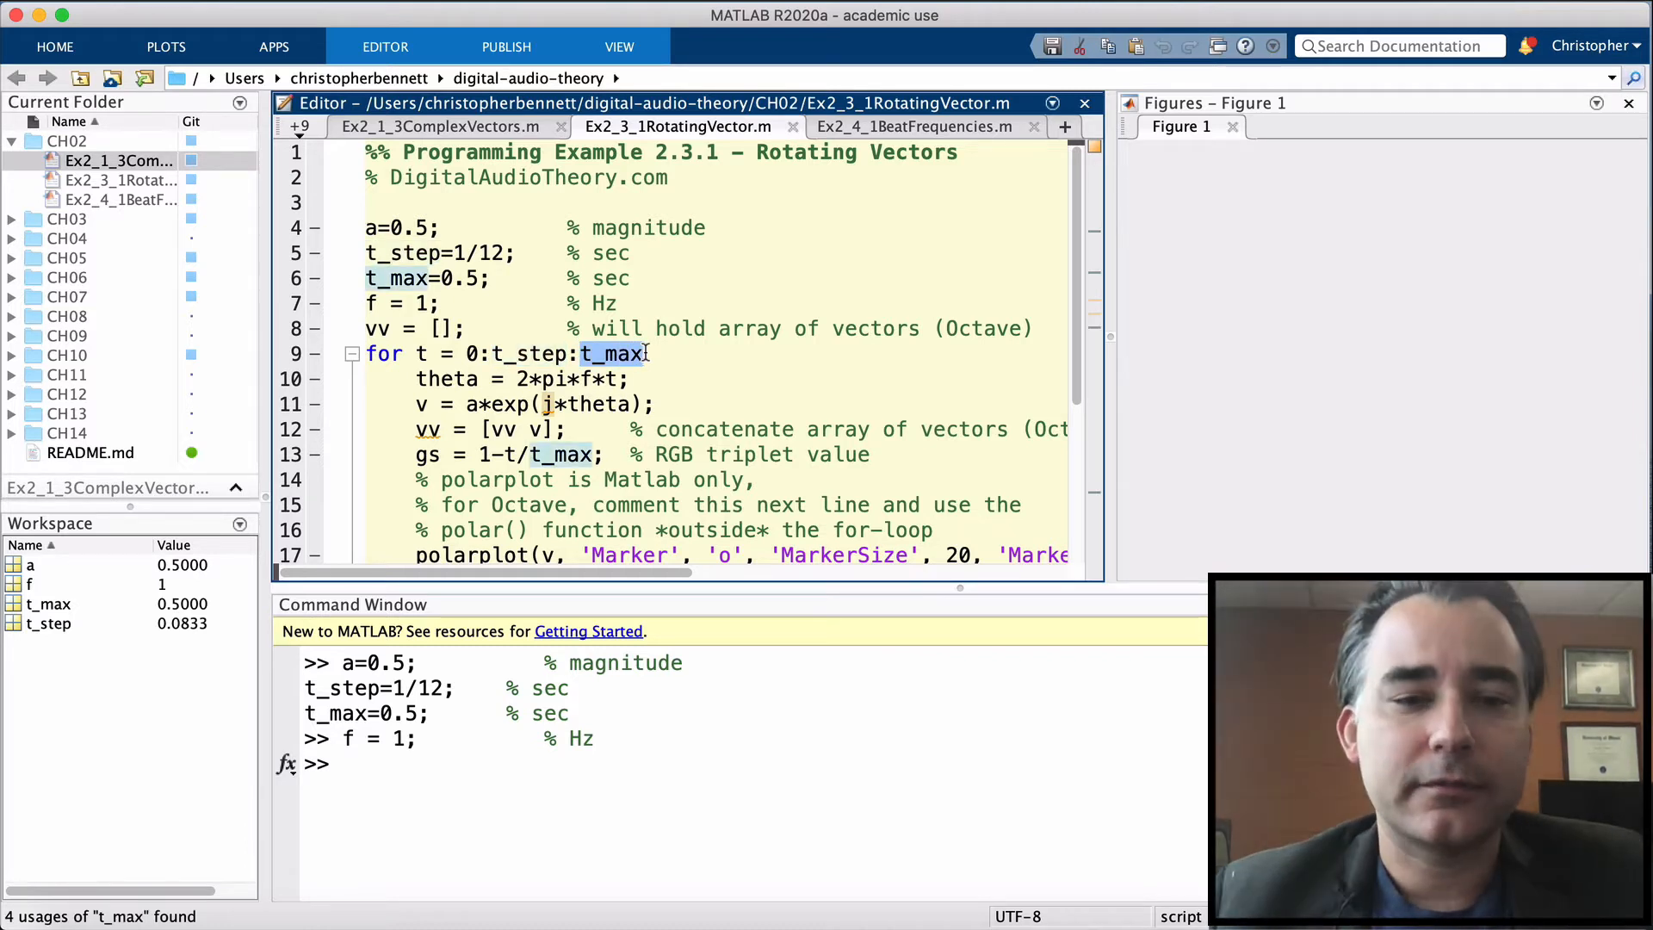
scroll(down, 3)
text(t=0)
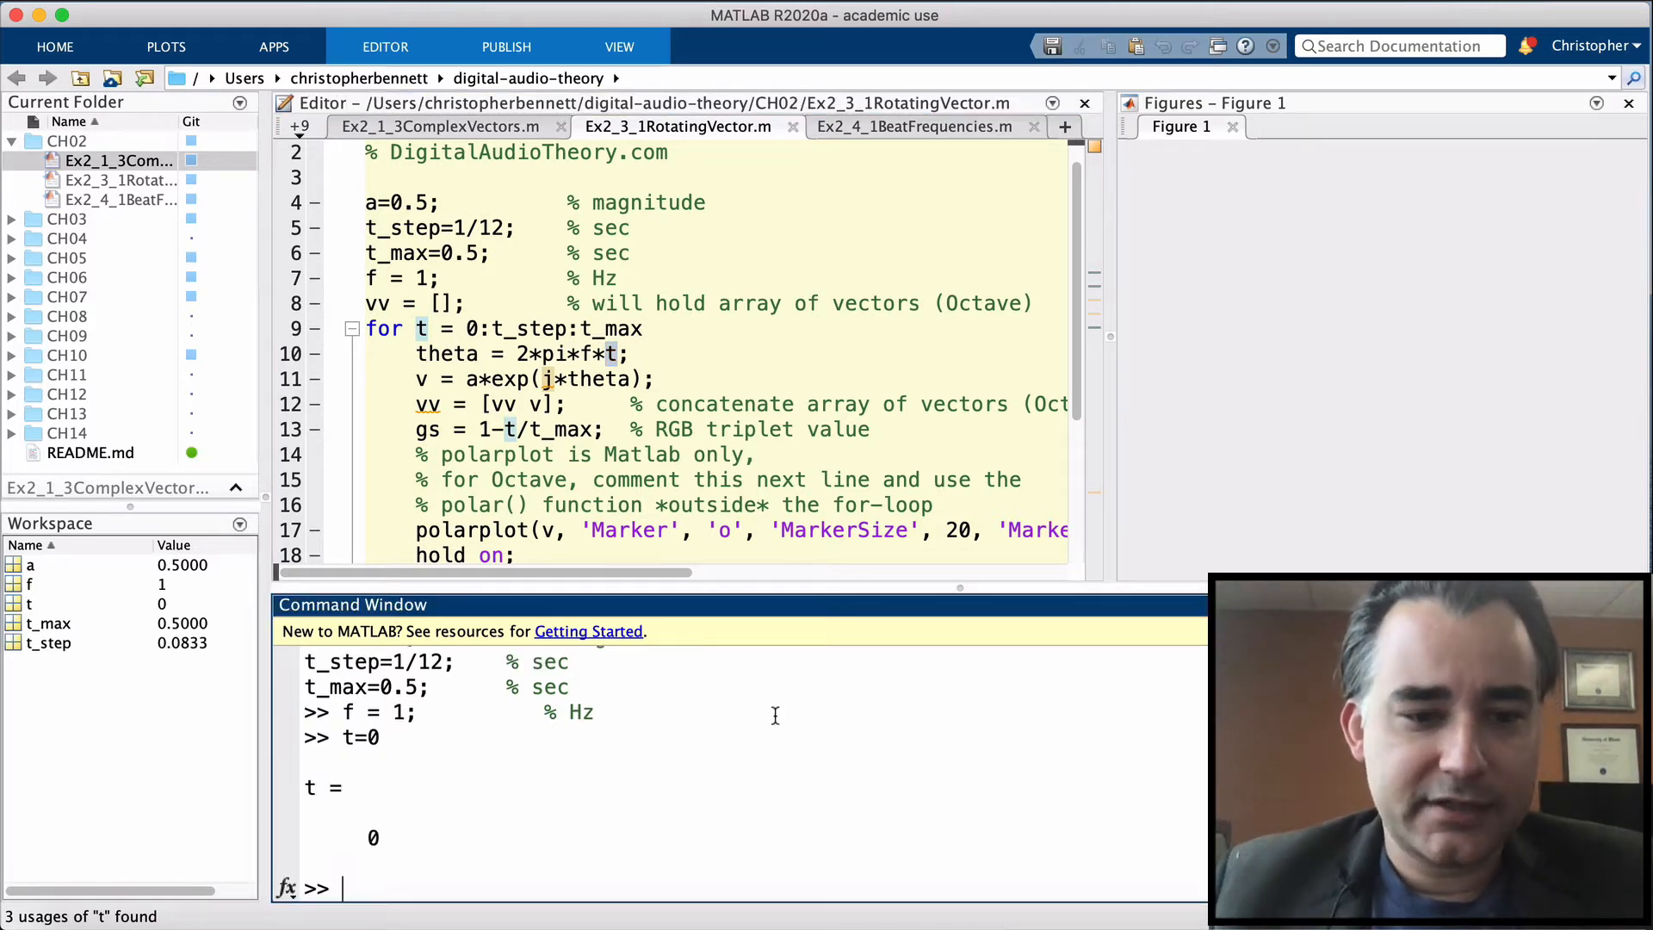
Select the theta = 2*pi*f*t line, then the v = a*exp(j*theta) line.
click(414, 353)
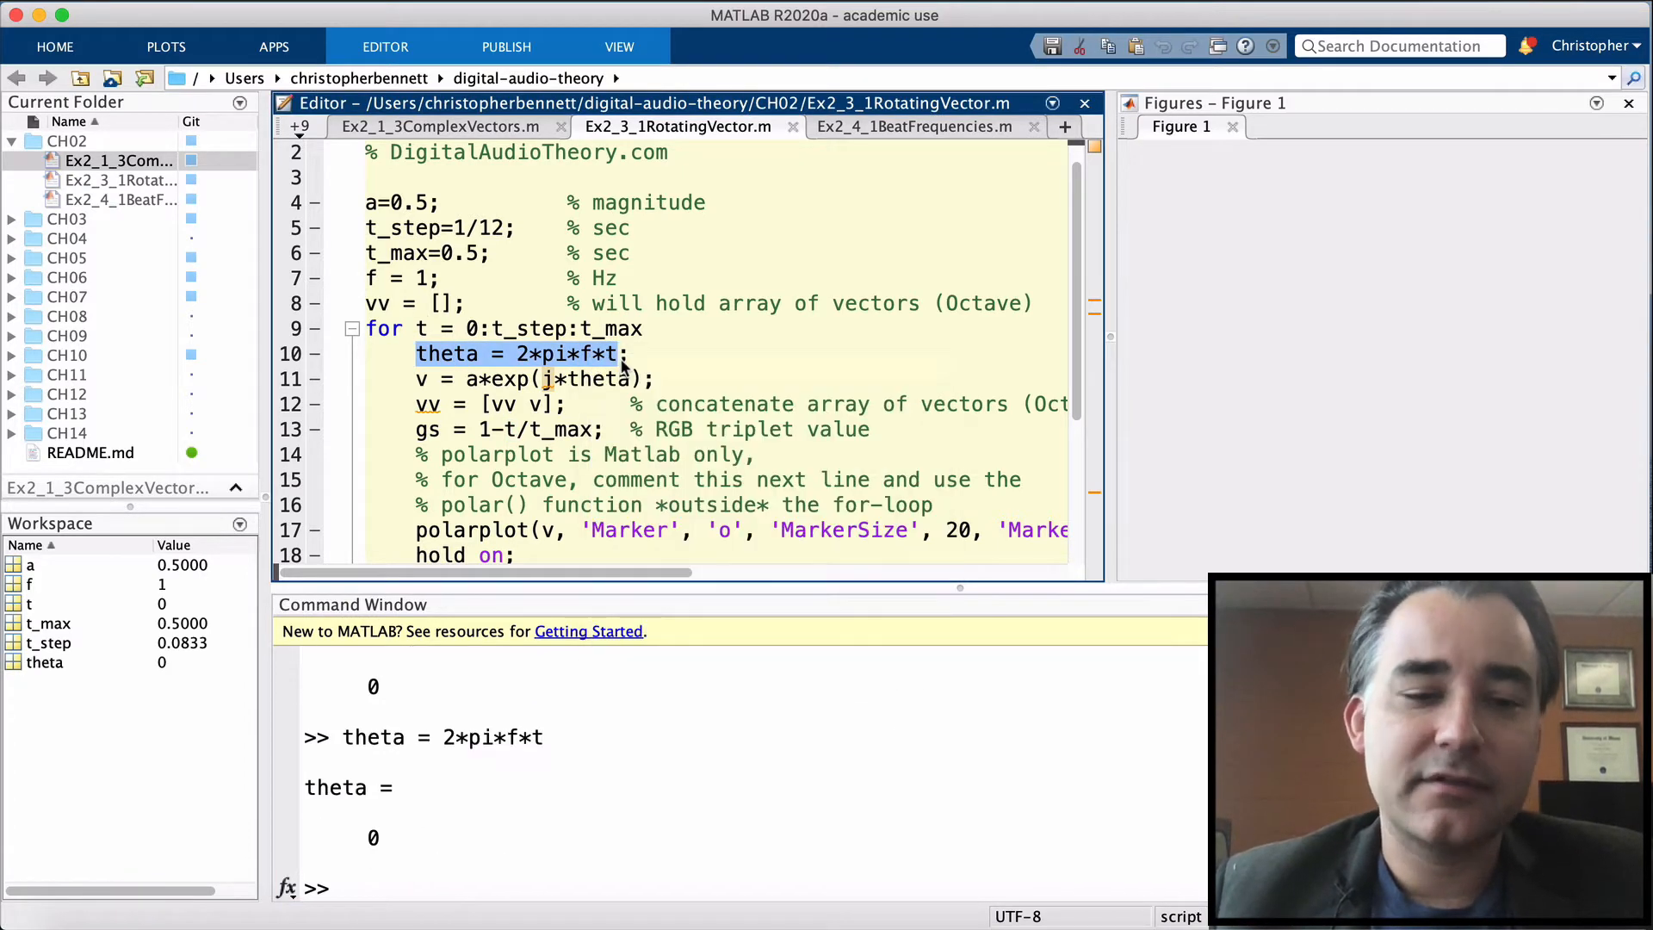
scroll(down, 3)
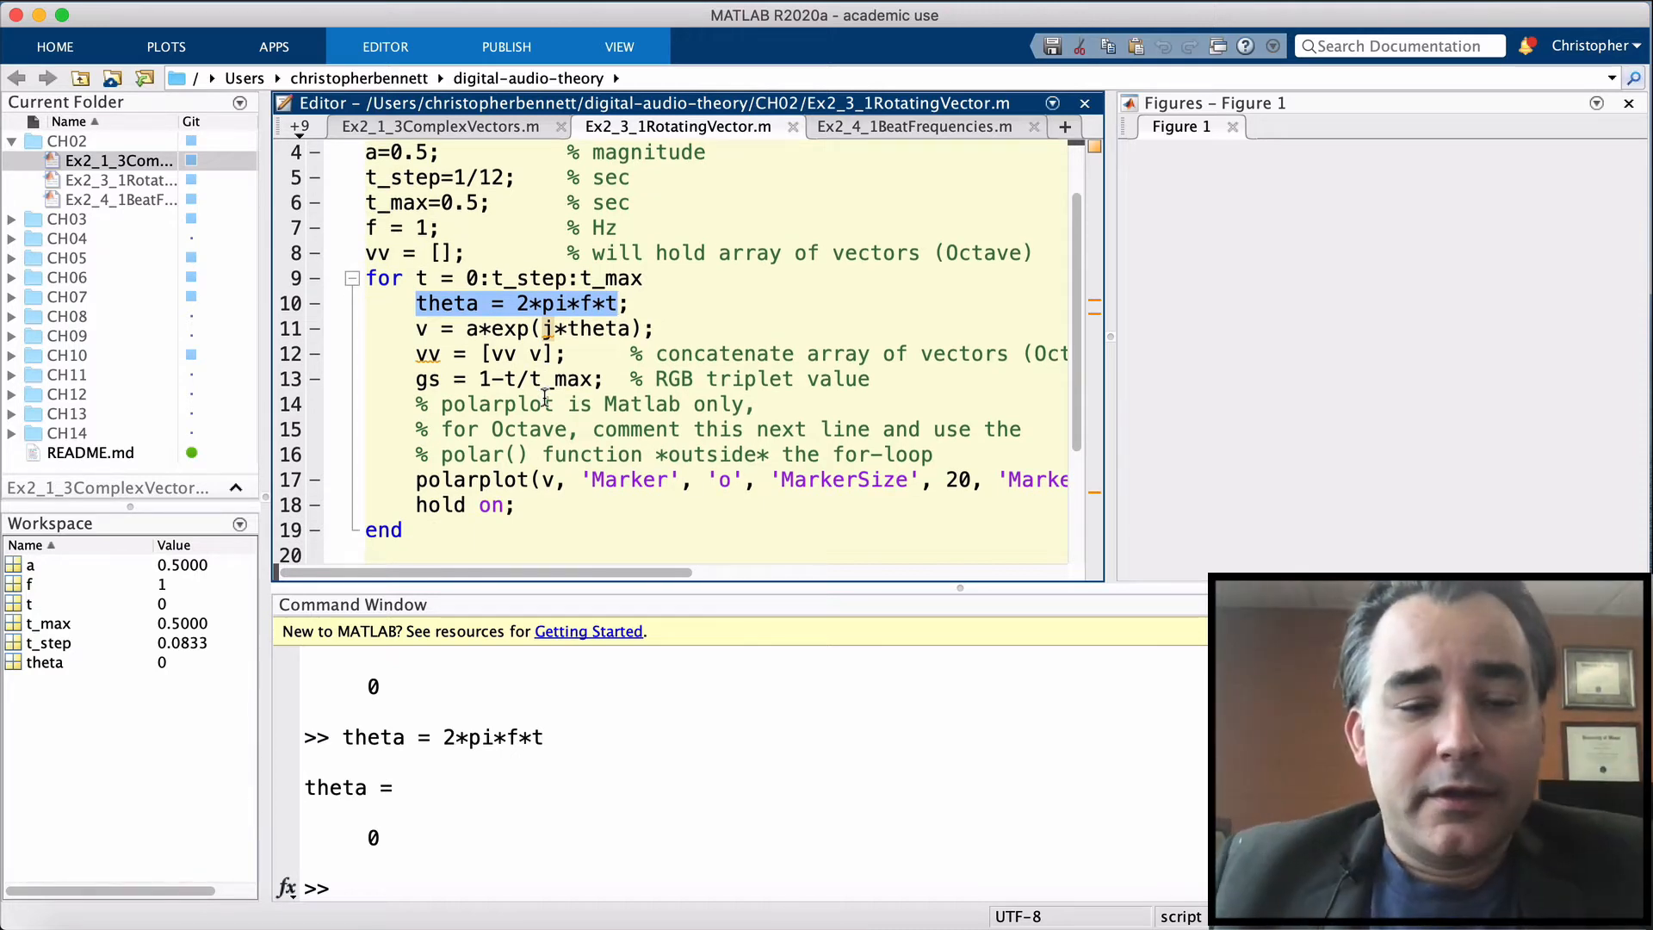
click(448, 253)
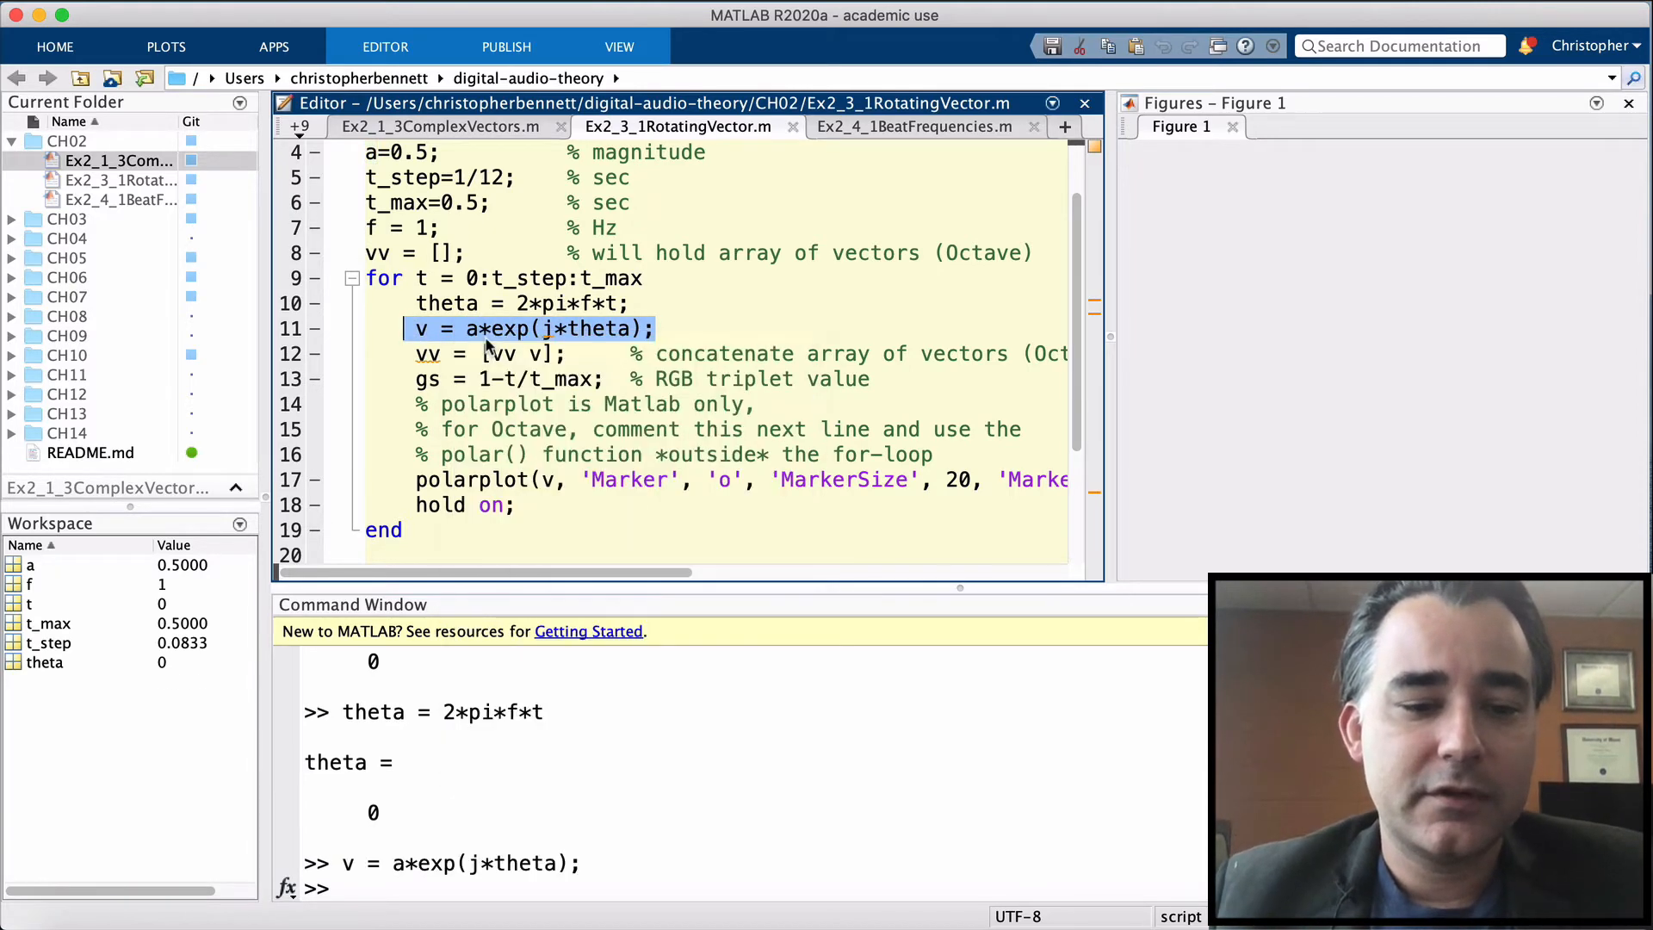
Rerun the v command without its semicolon and select the printed 0.5000.
click(421, 329)
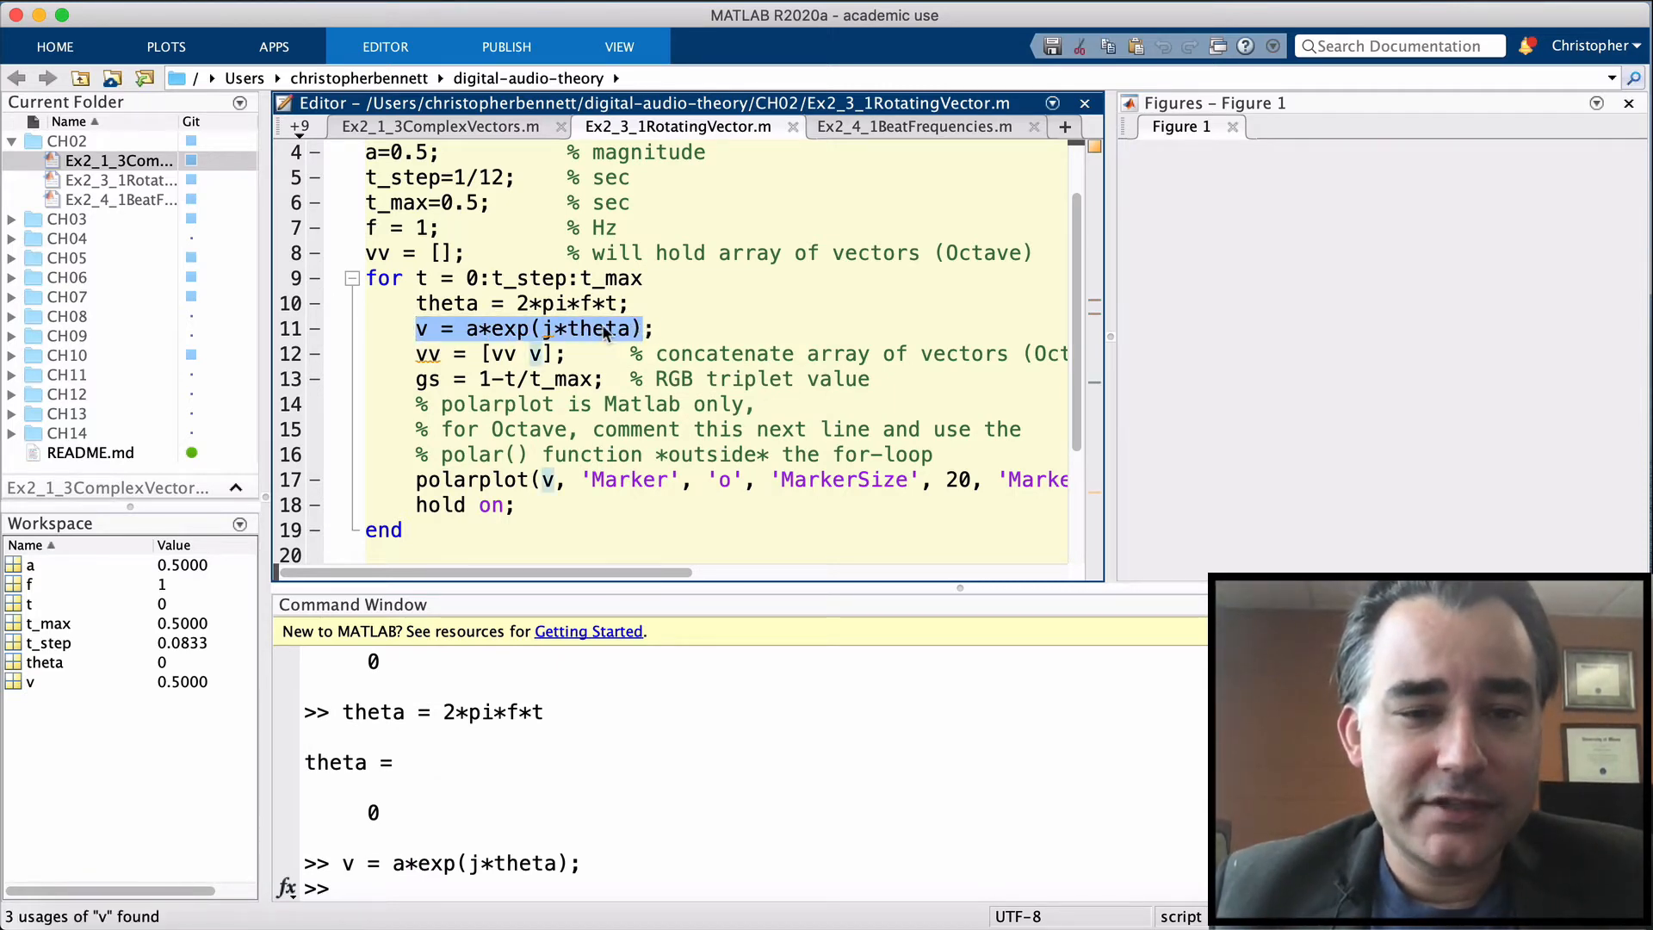
key(Return)
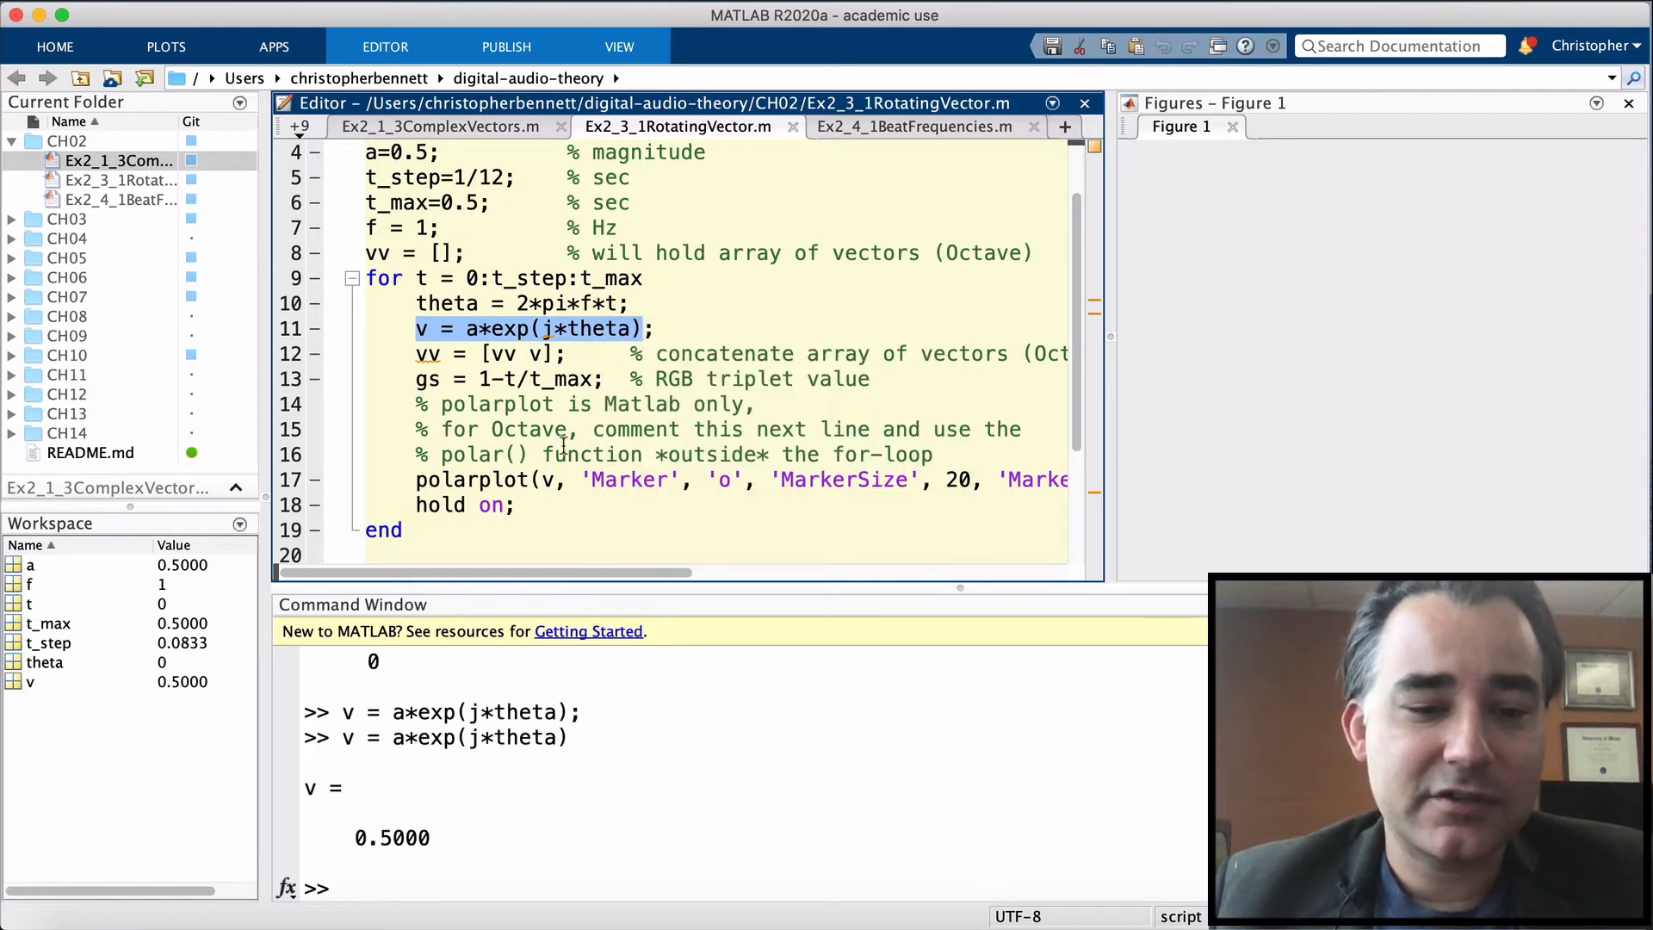
double_click(390, 837)
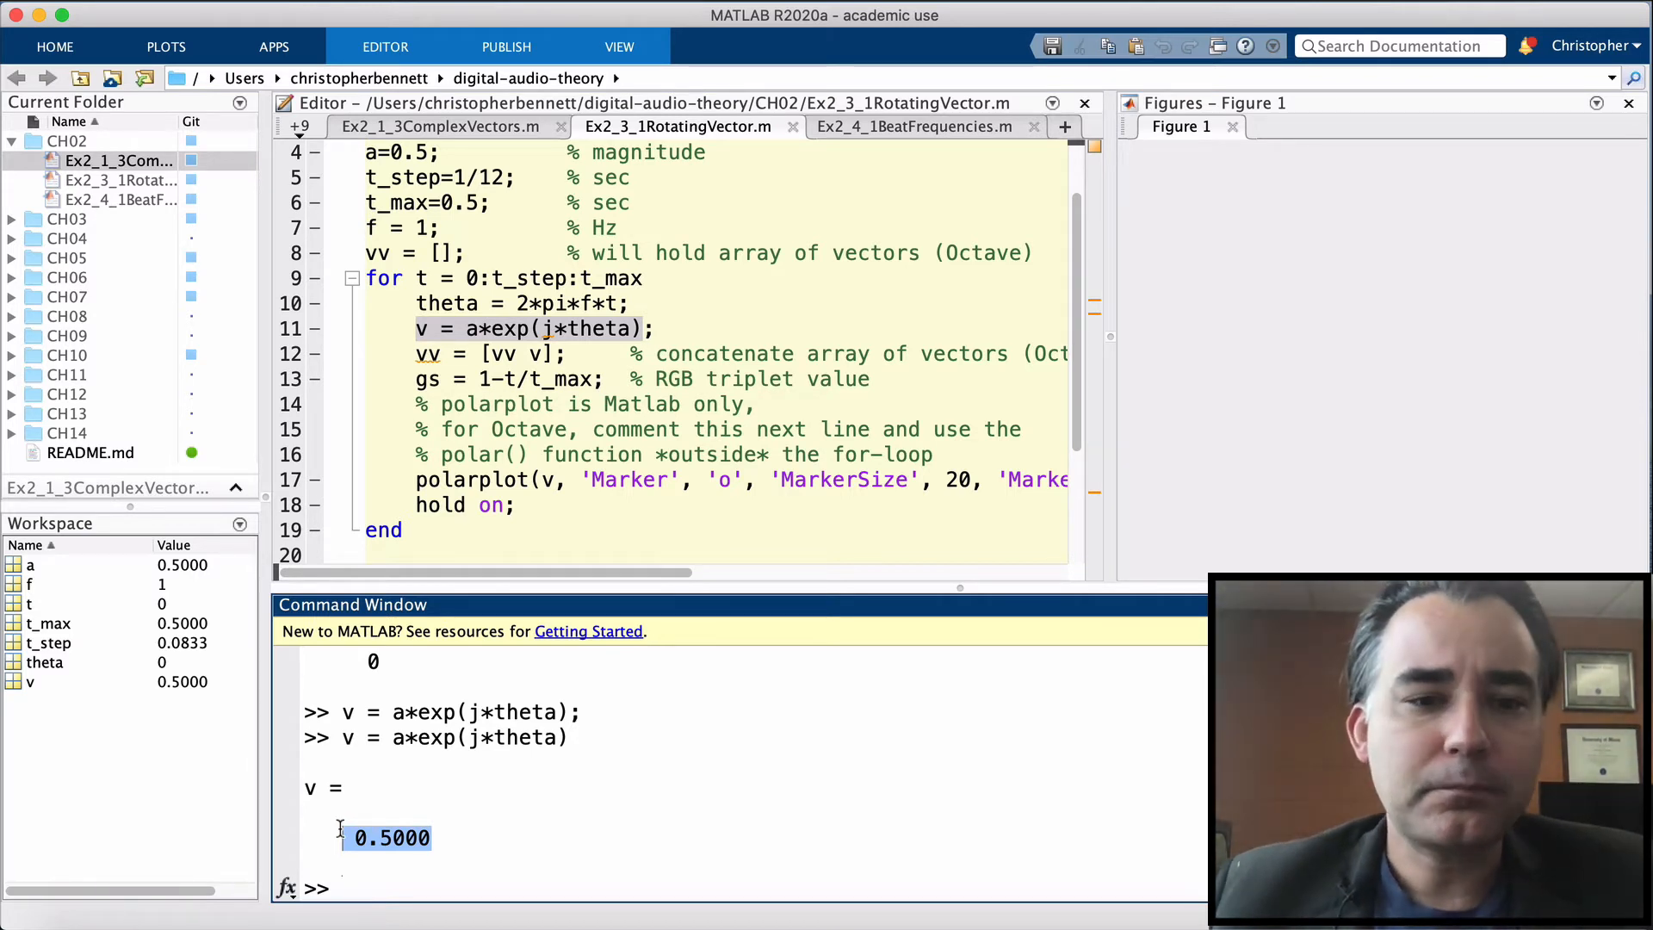
mouse_move(535, 441)
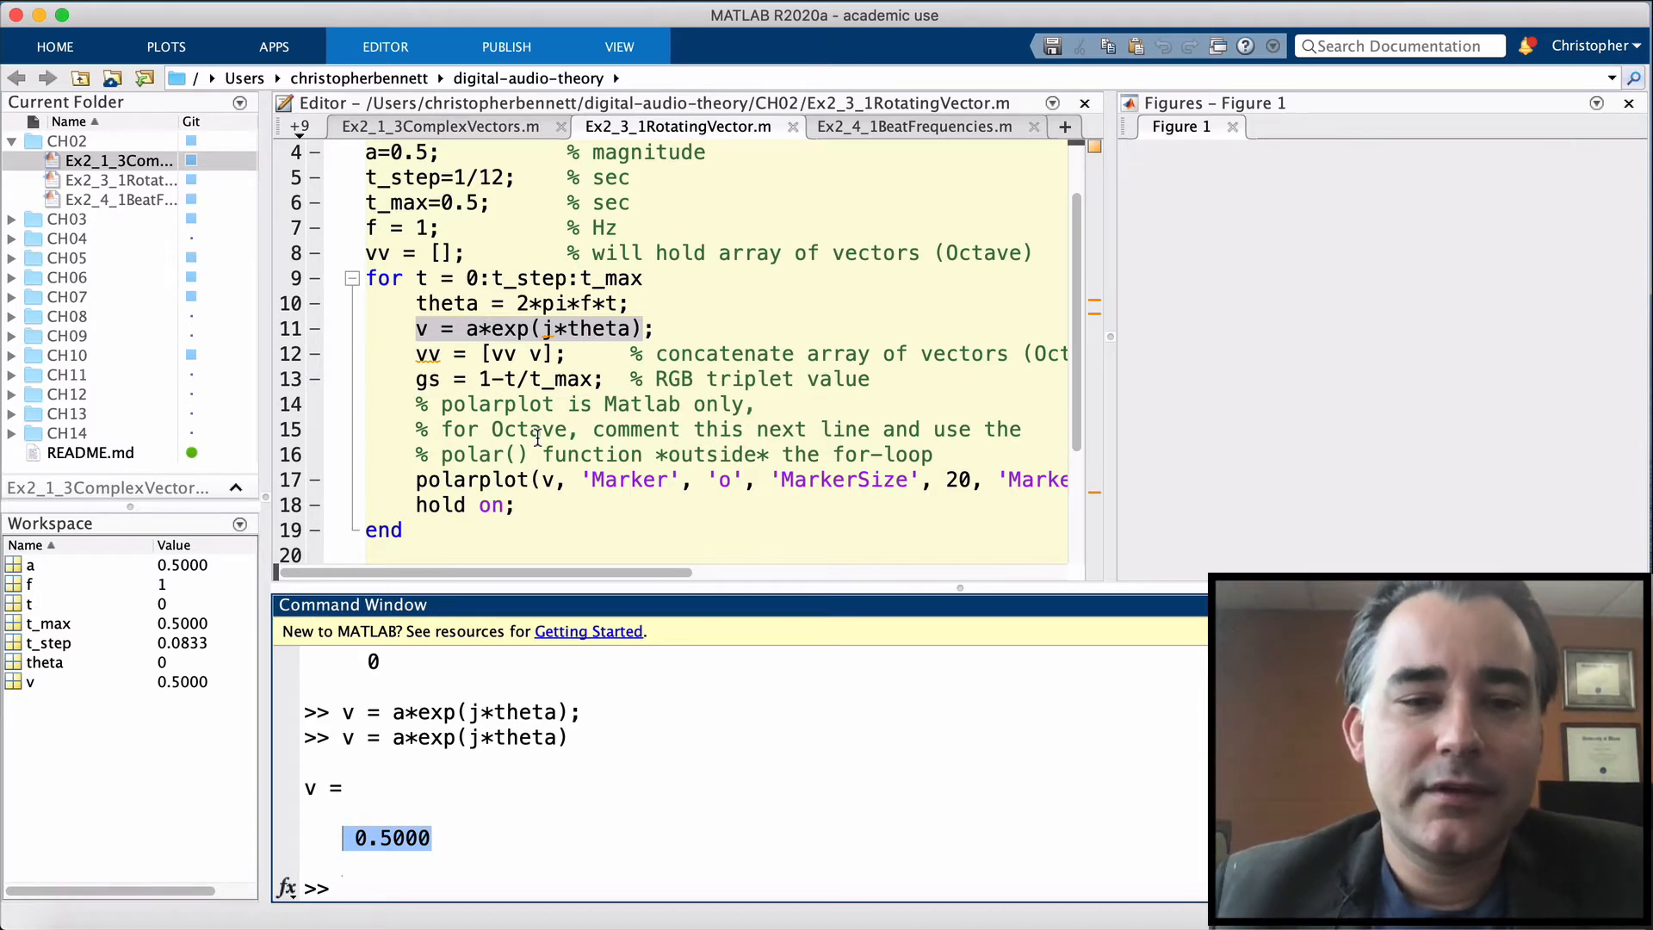
double_click(537, 379)
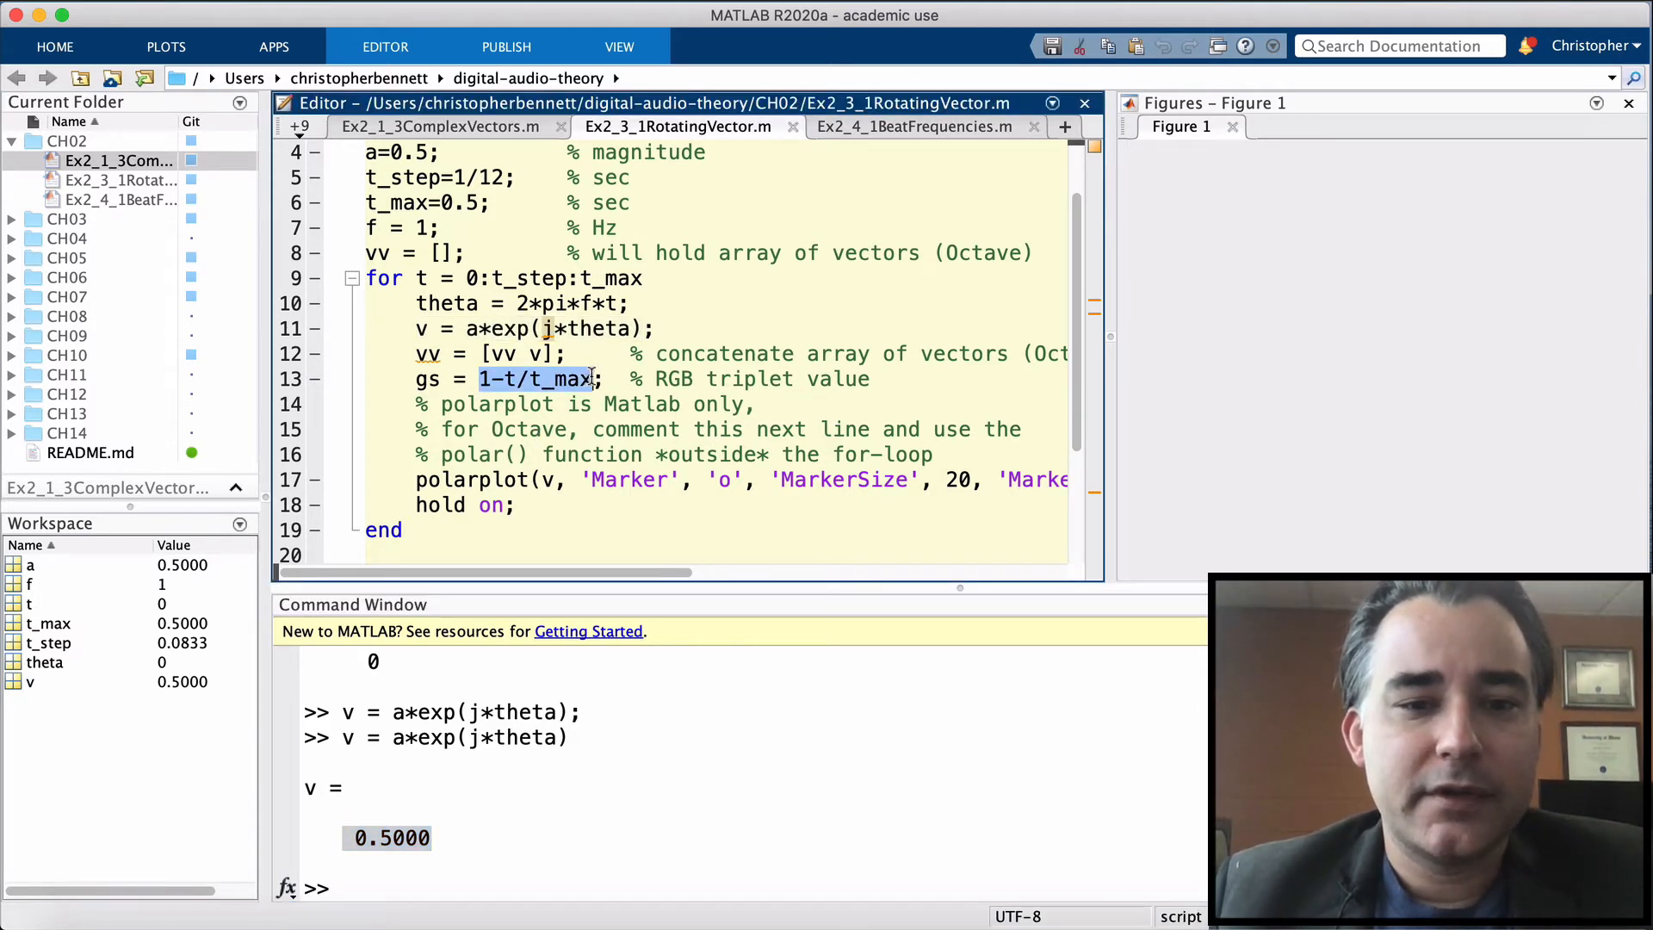
click(558, 379)
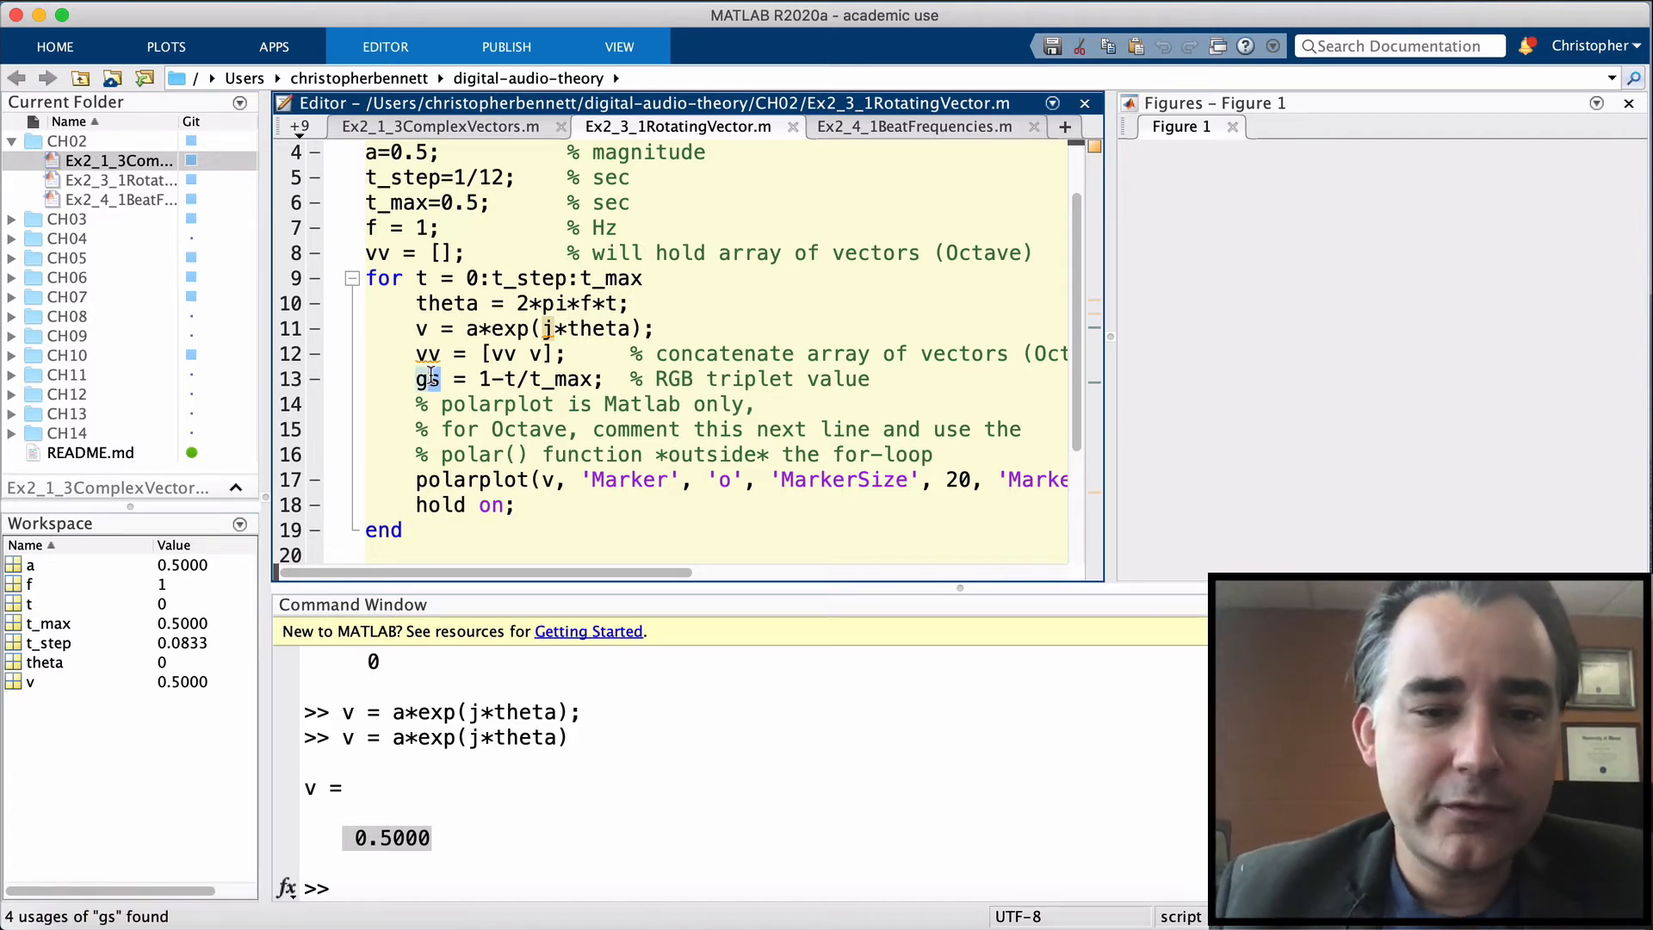
mouse_move(540, 480)
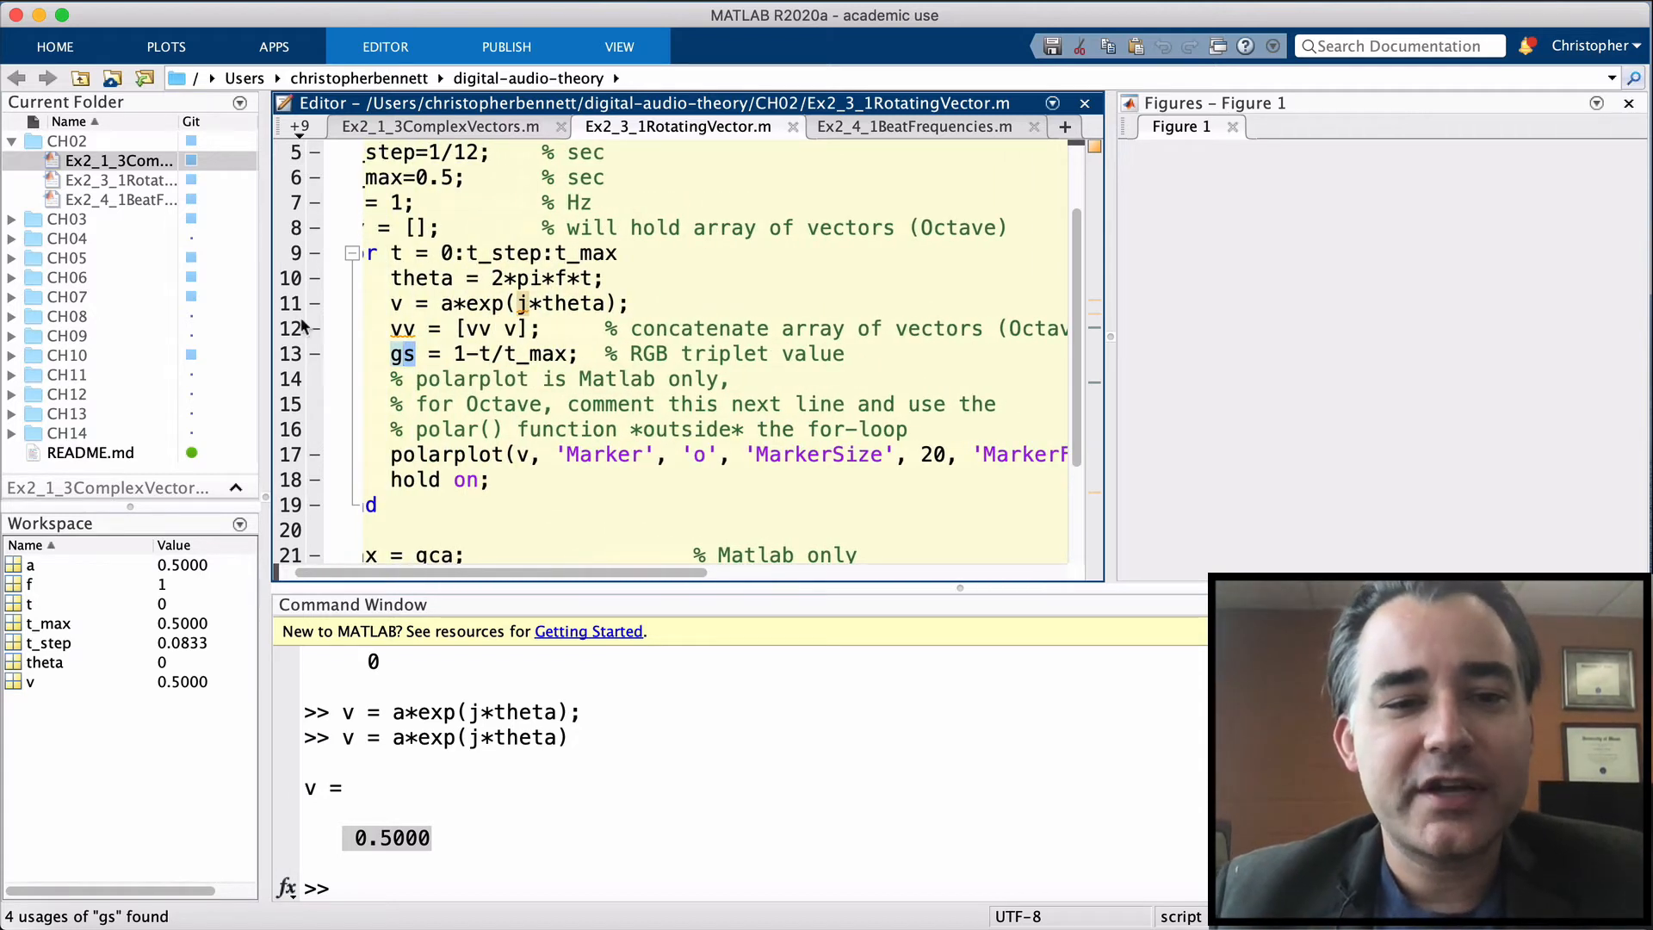
scroll(right, 3)
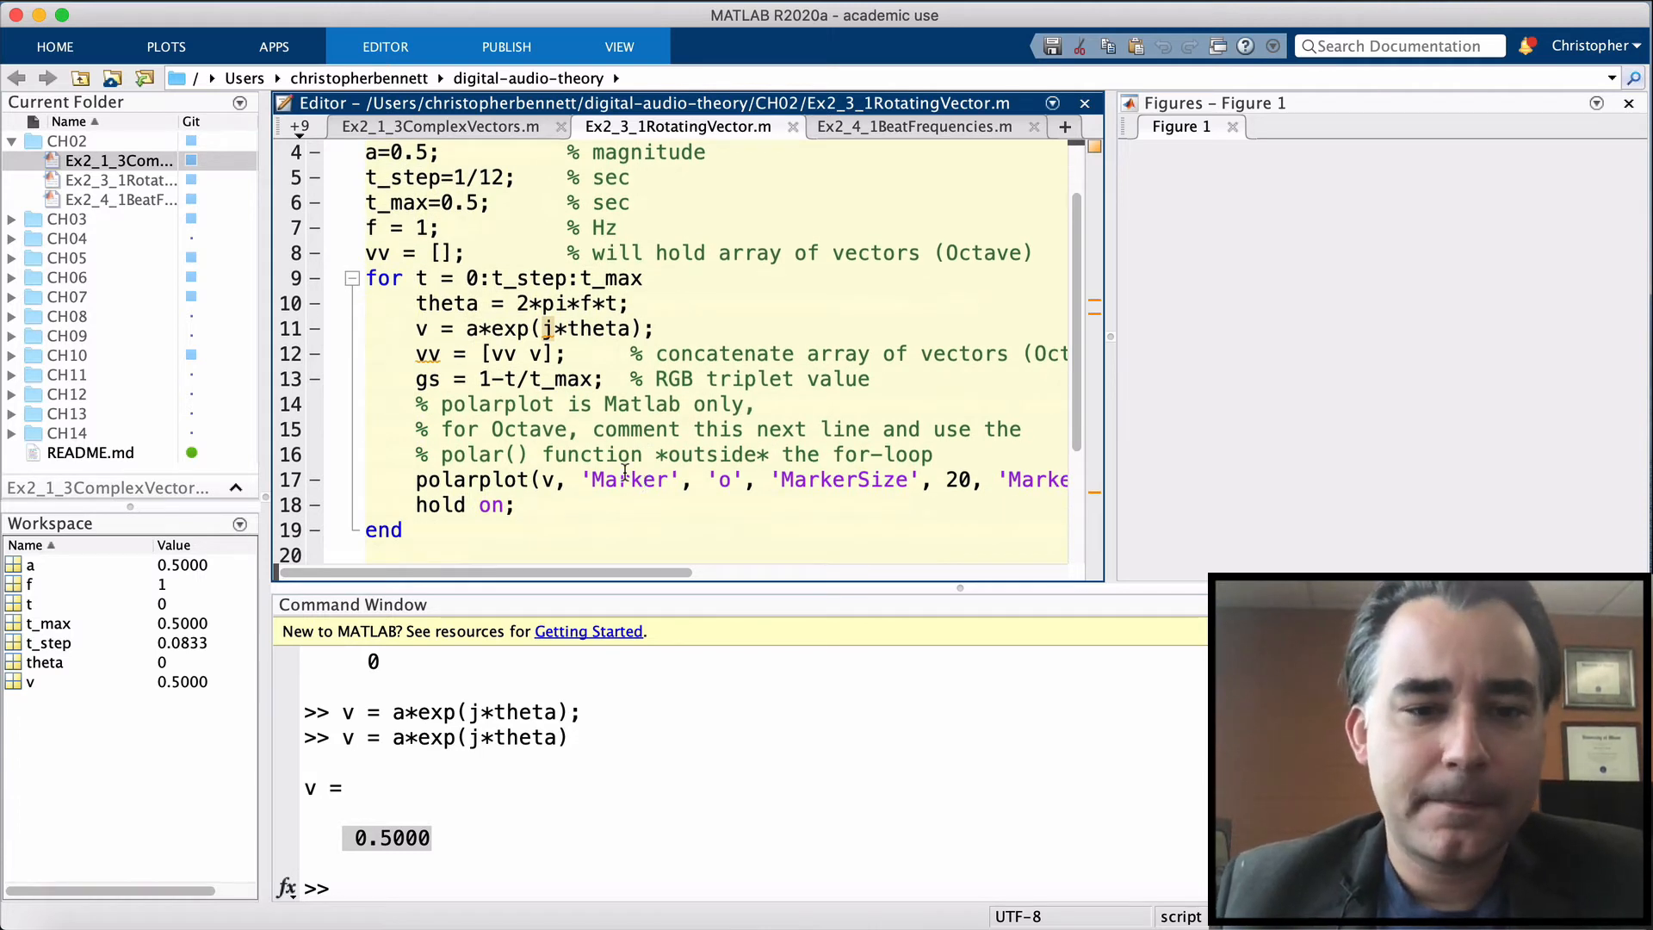
scroll(down, 3)
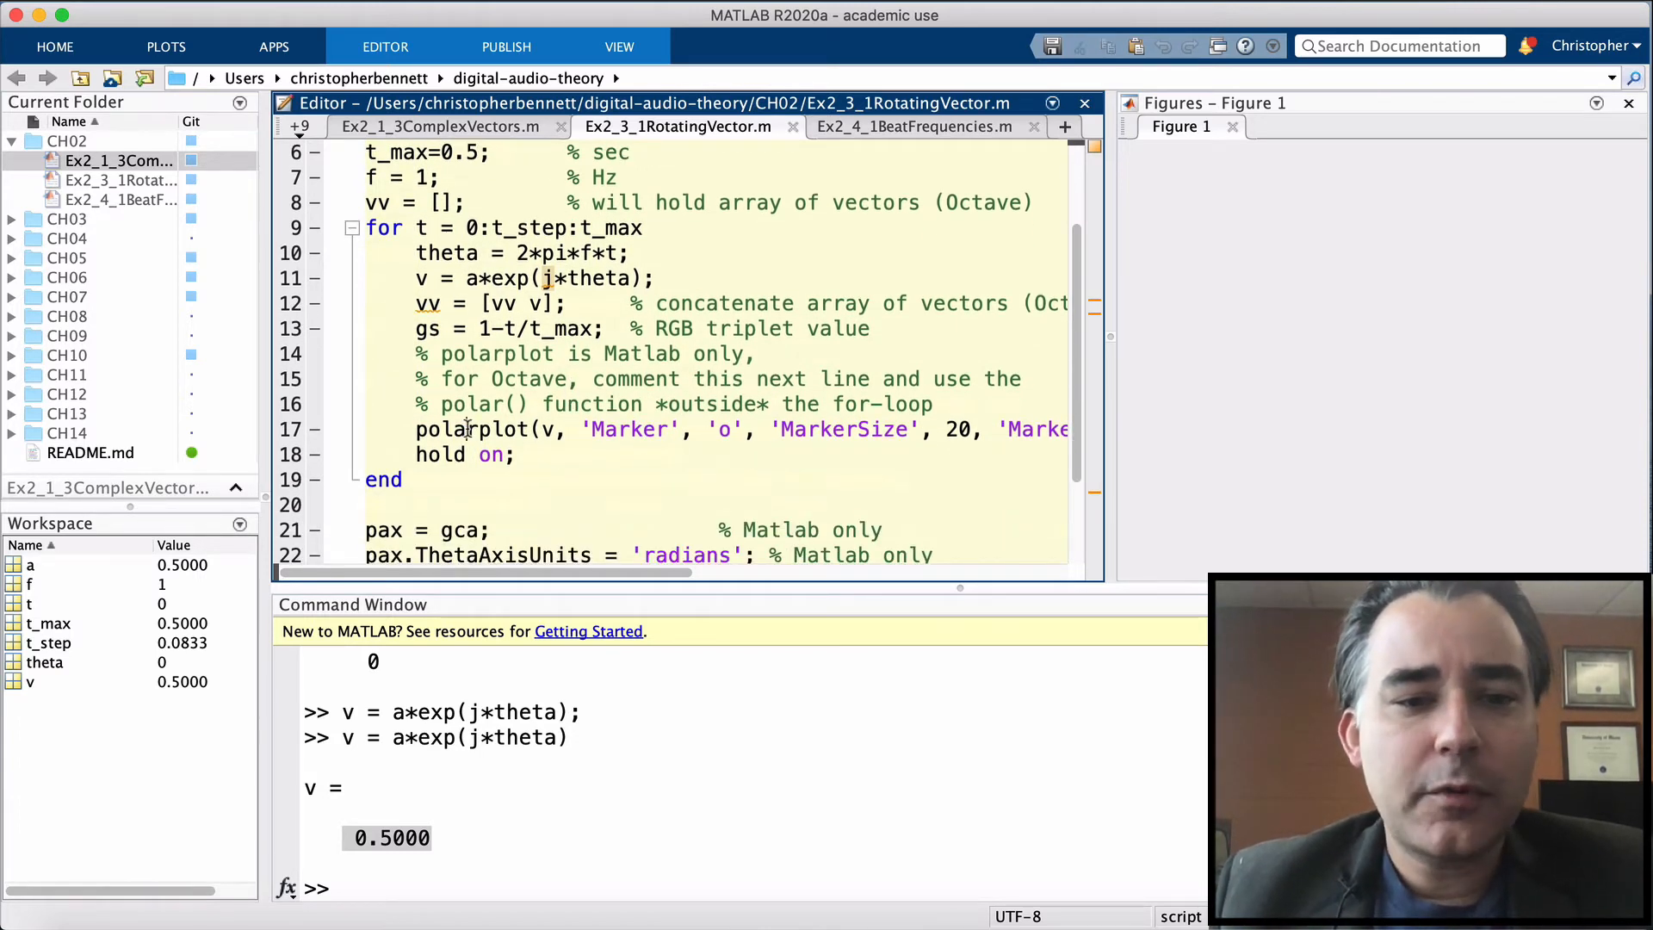
double_click(471, 429)
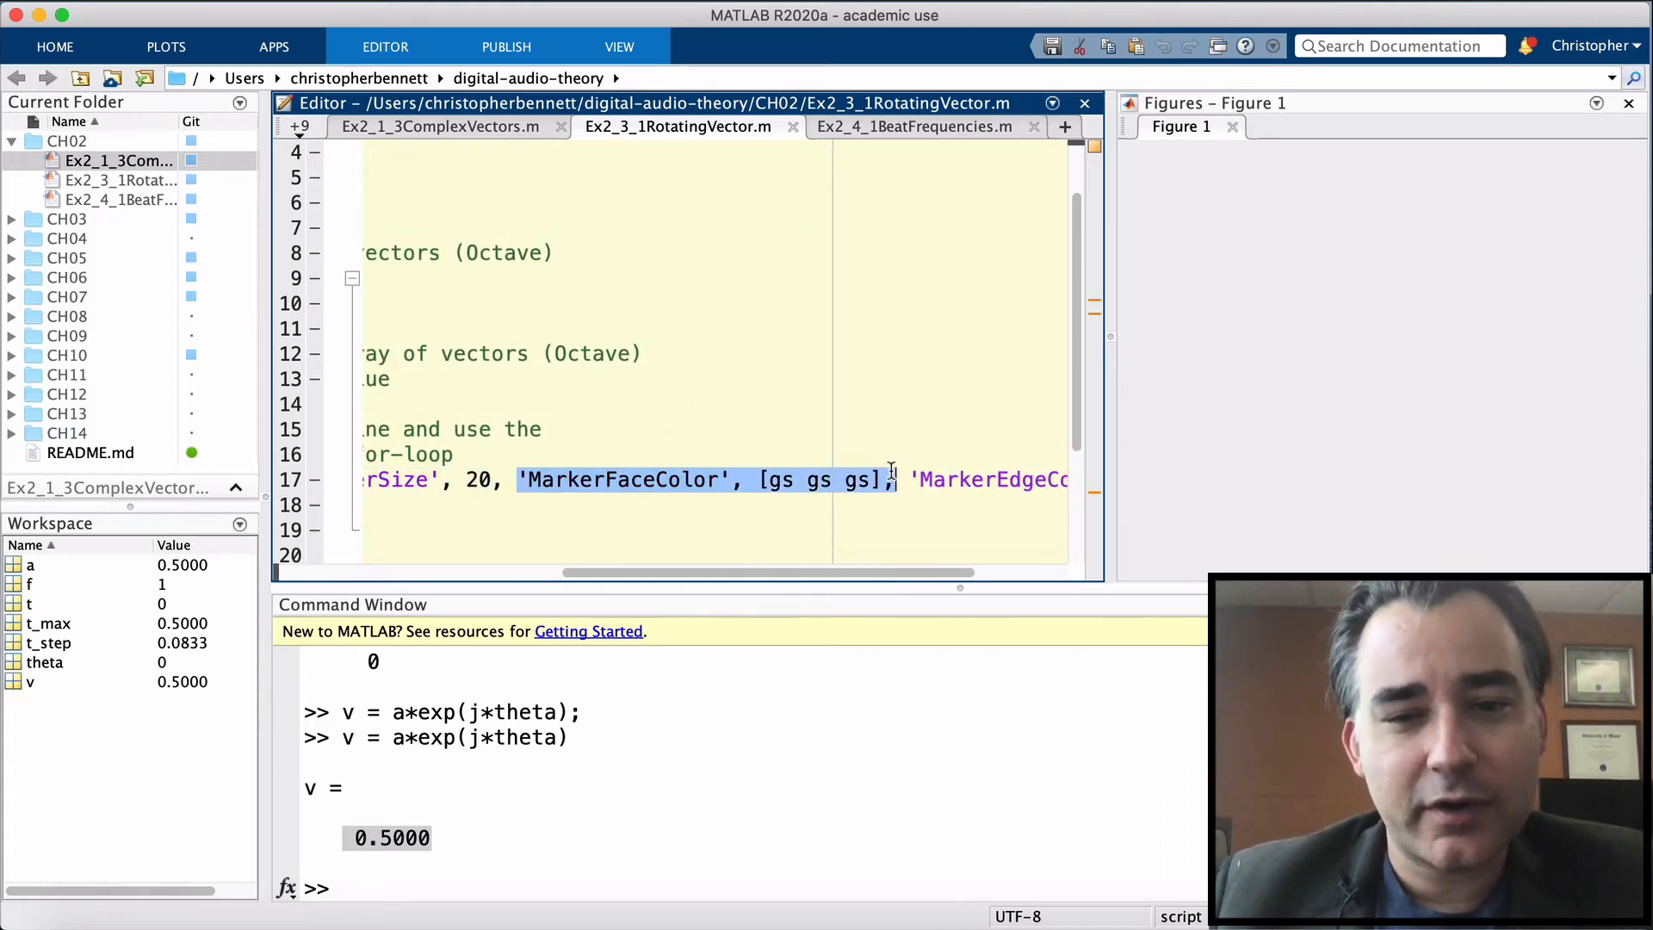
scroll(down, 3)
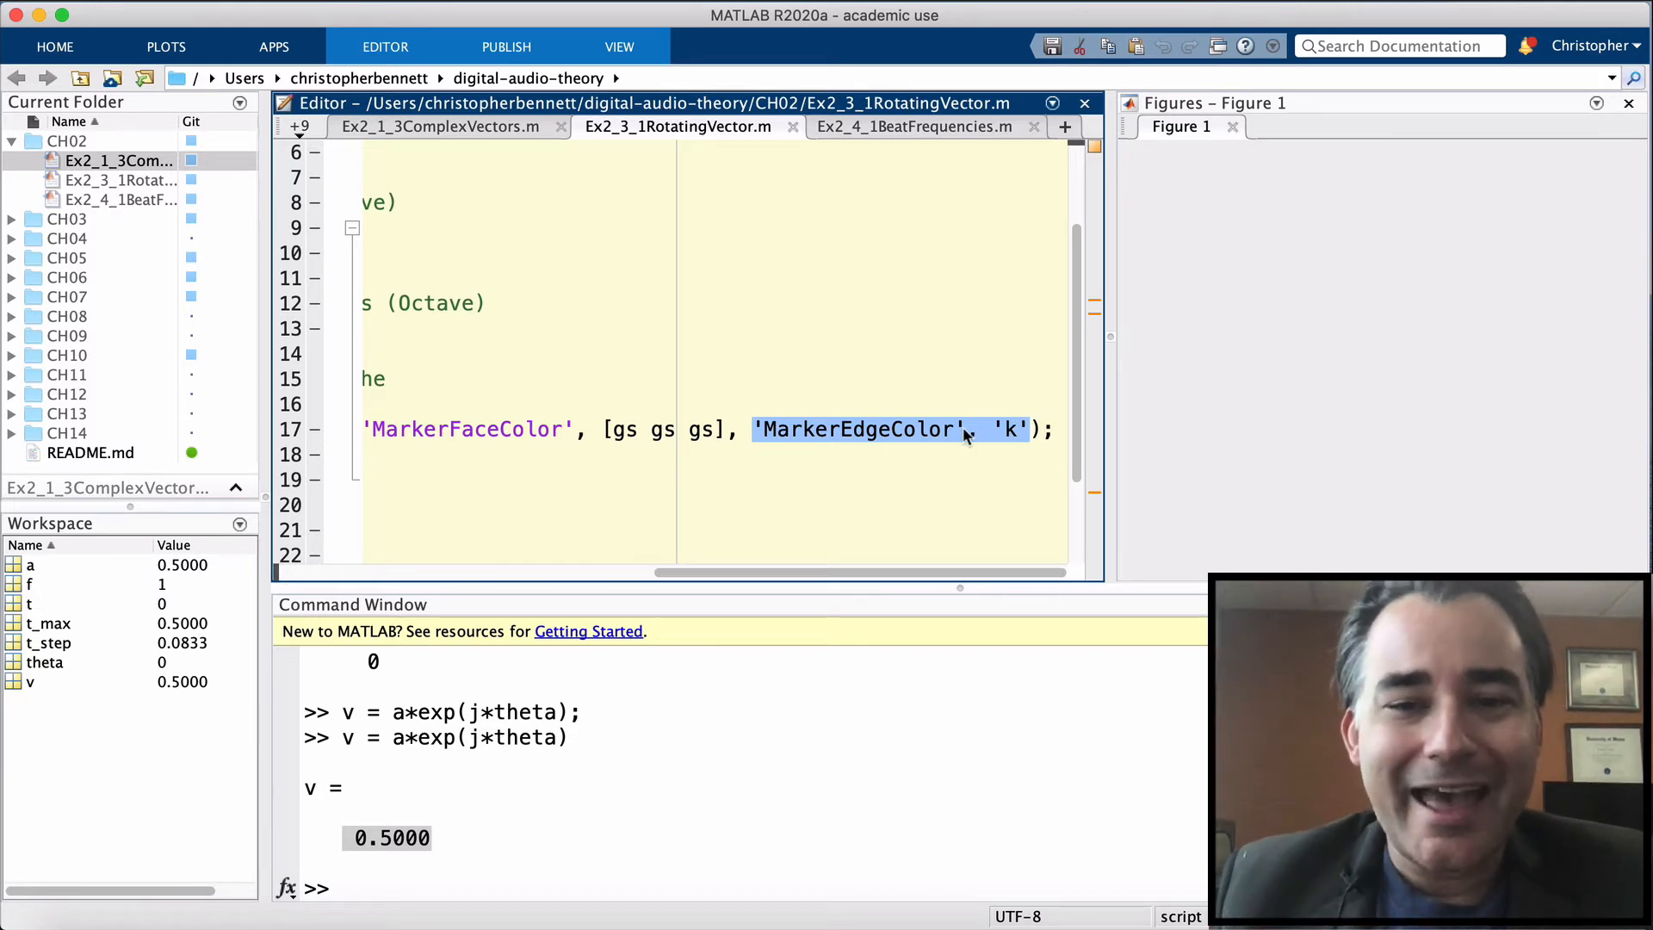
scroll(left, 3)
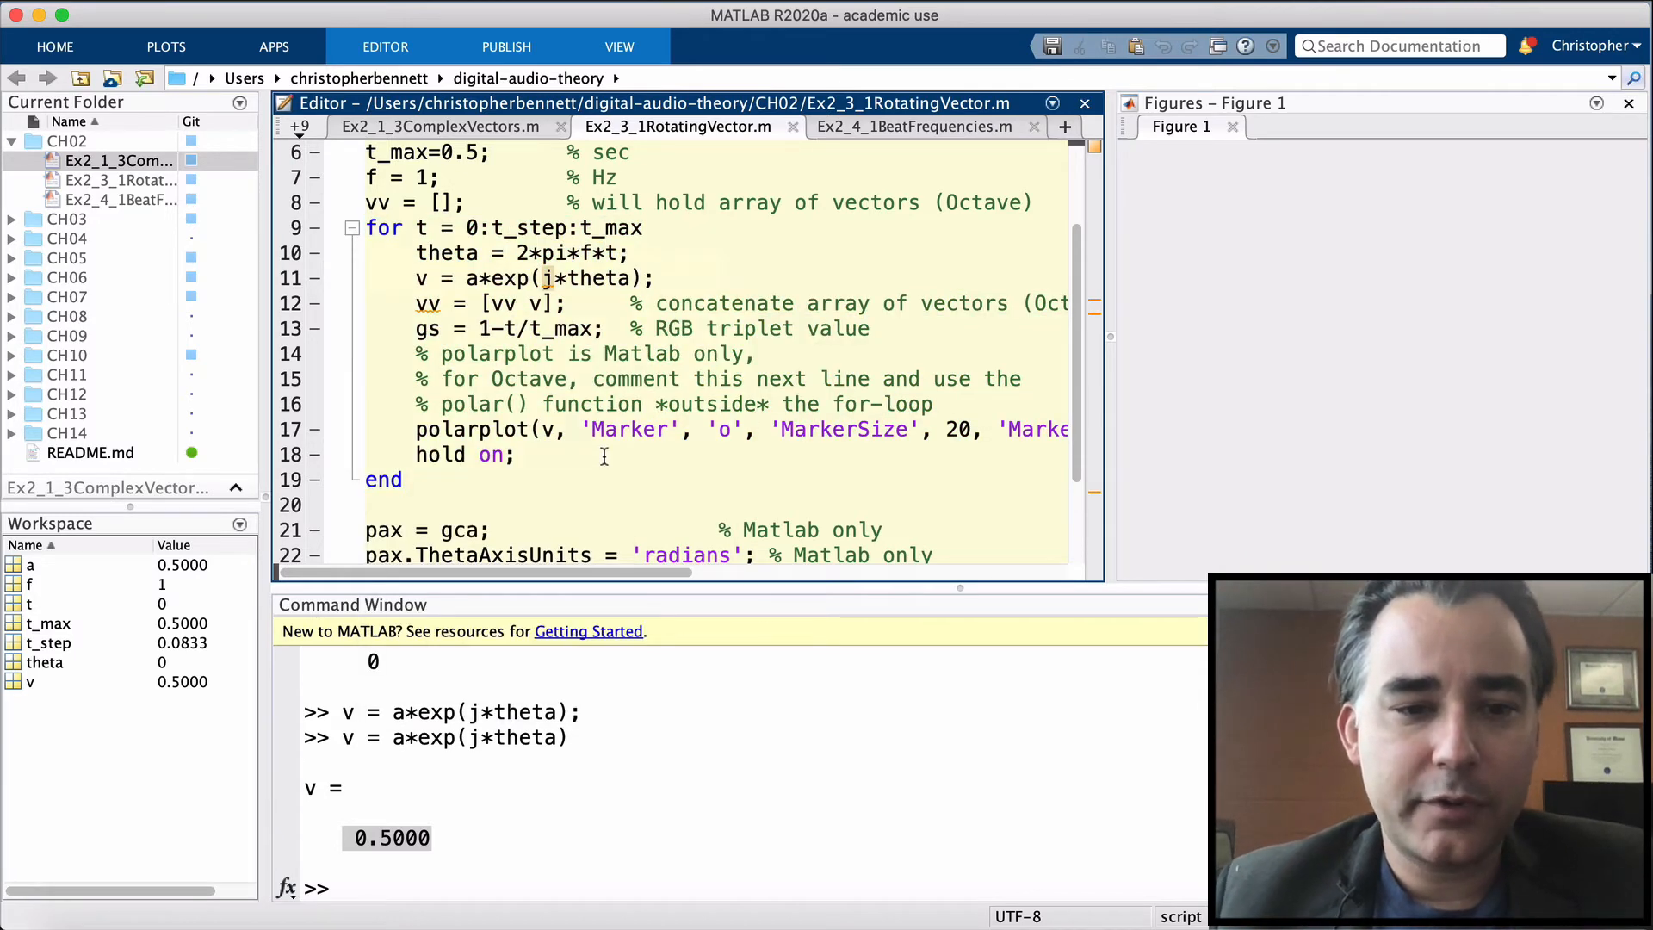
Add pause(0.1) after hold on inside the for-loop.
text(pause)
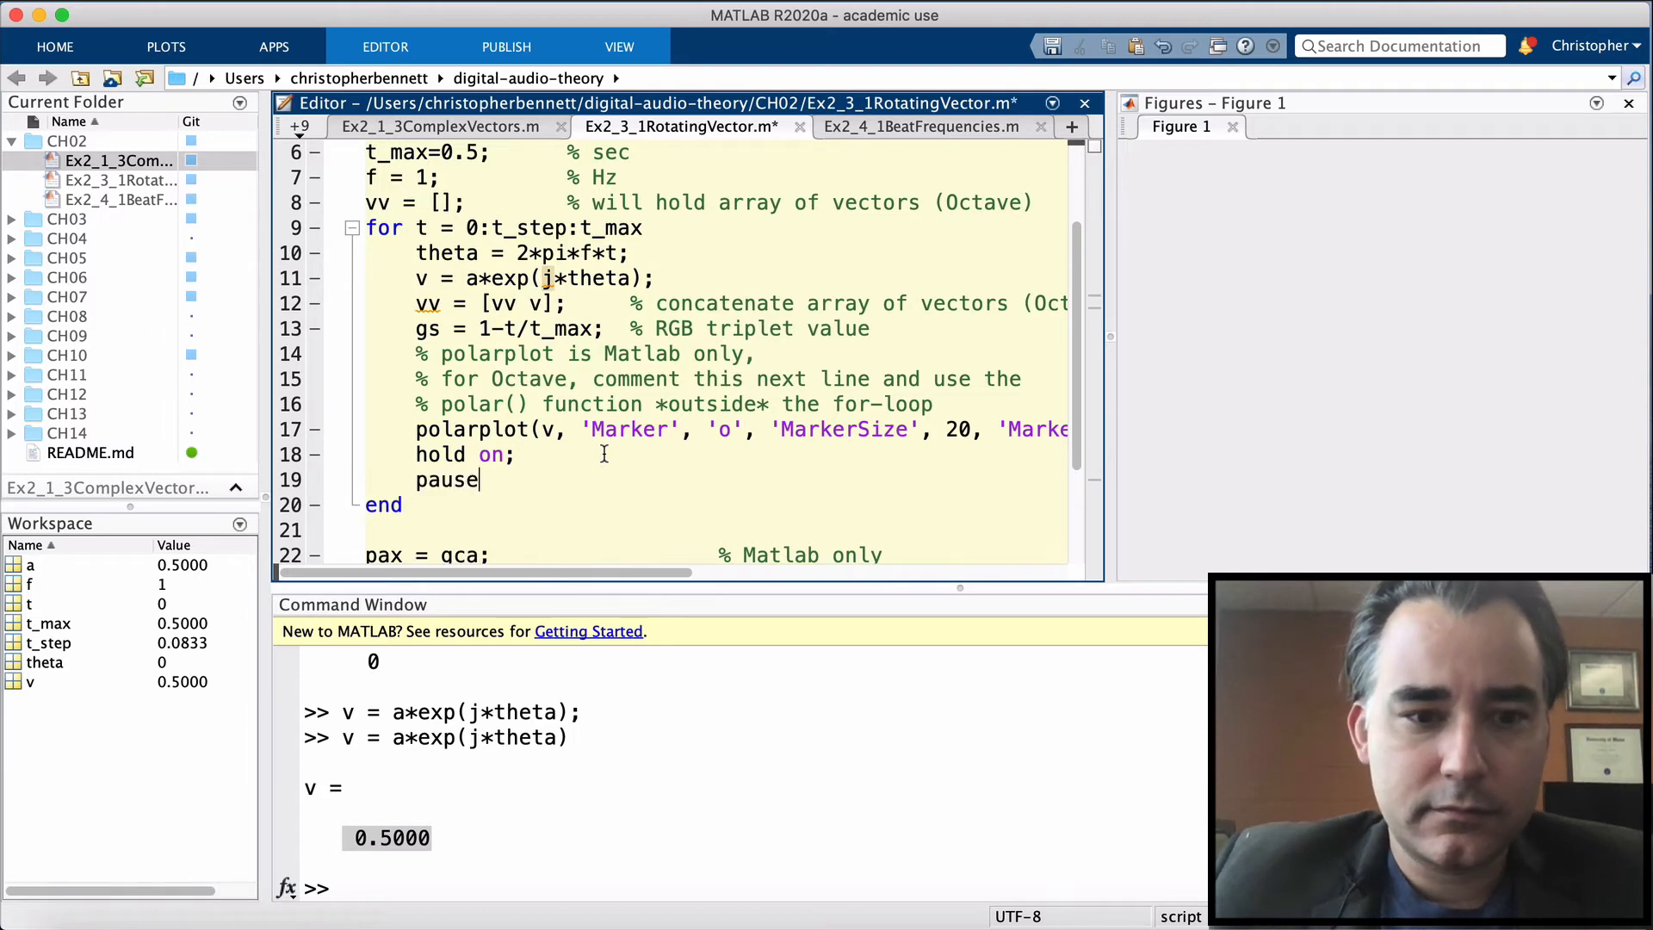
text((0.1); drawnow;)
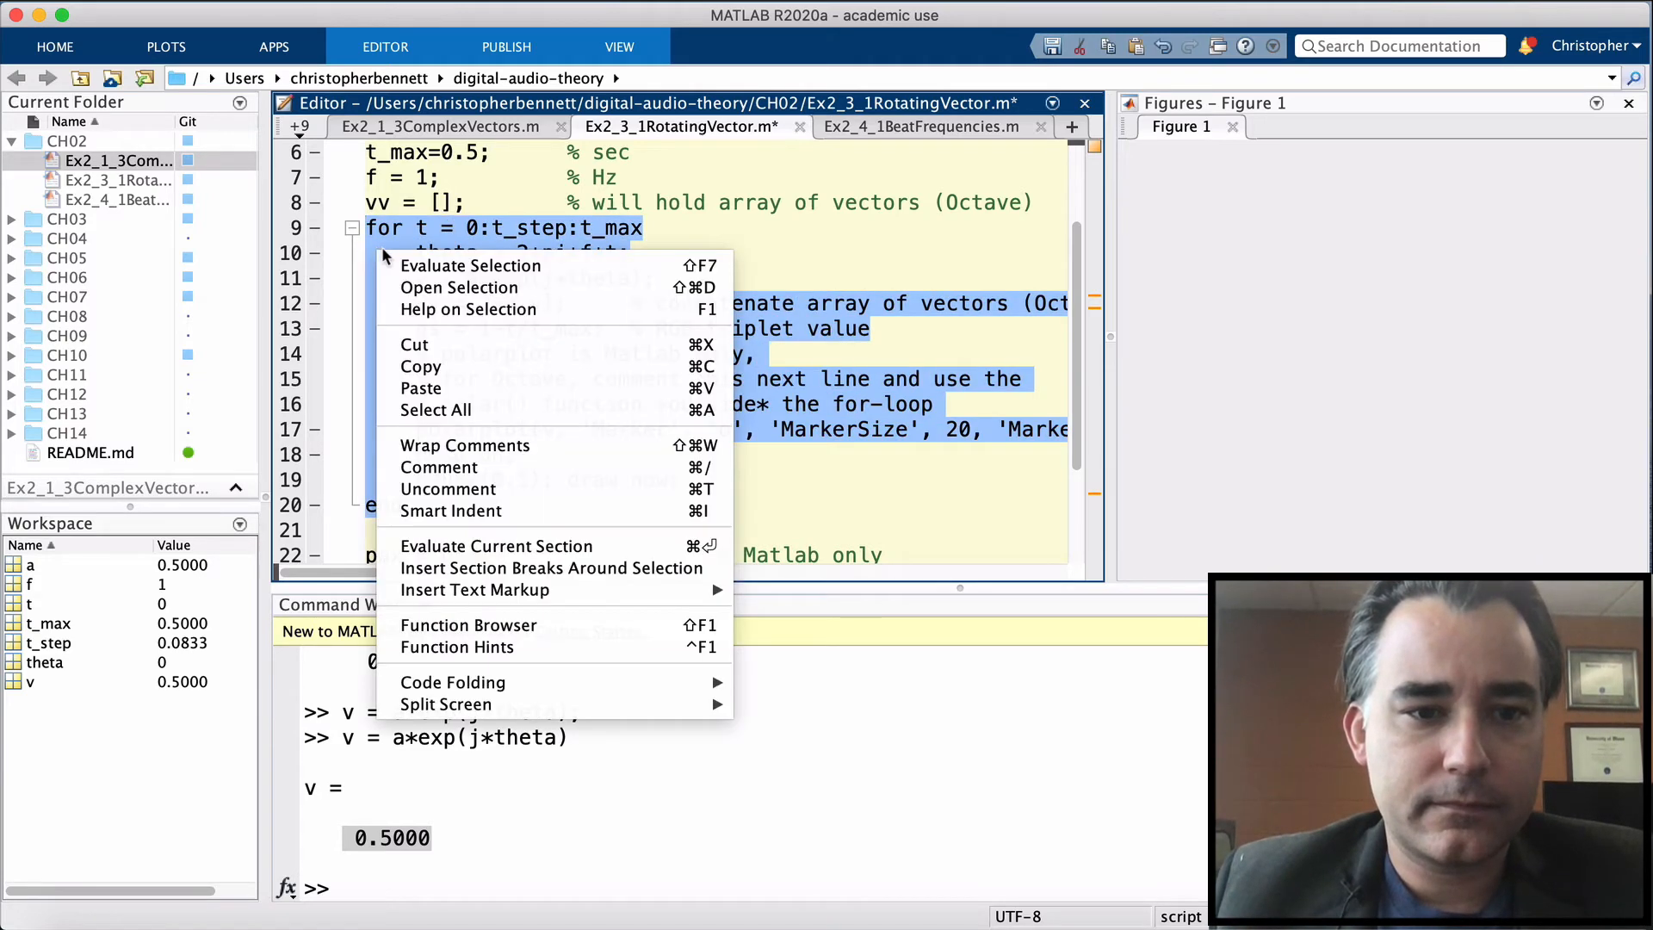
Evaluate the selected for-loop for a first test run.
click(471, 264)
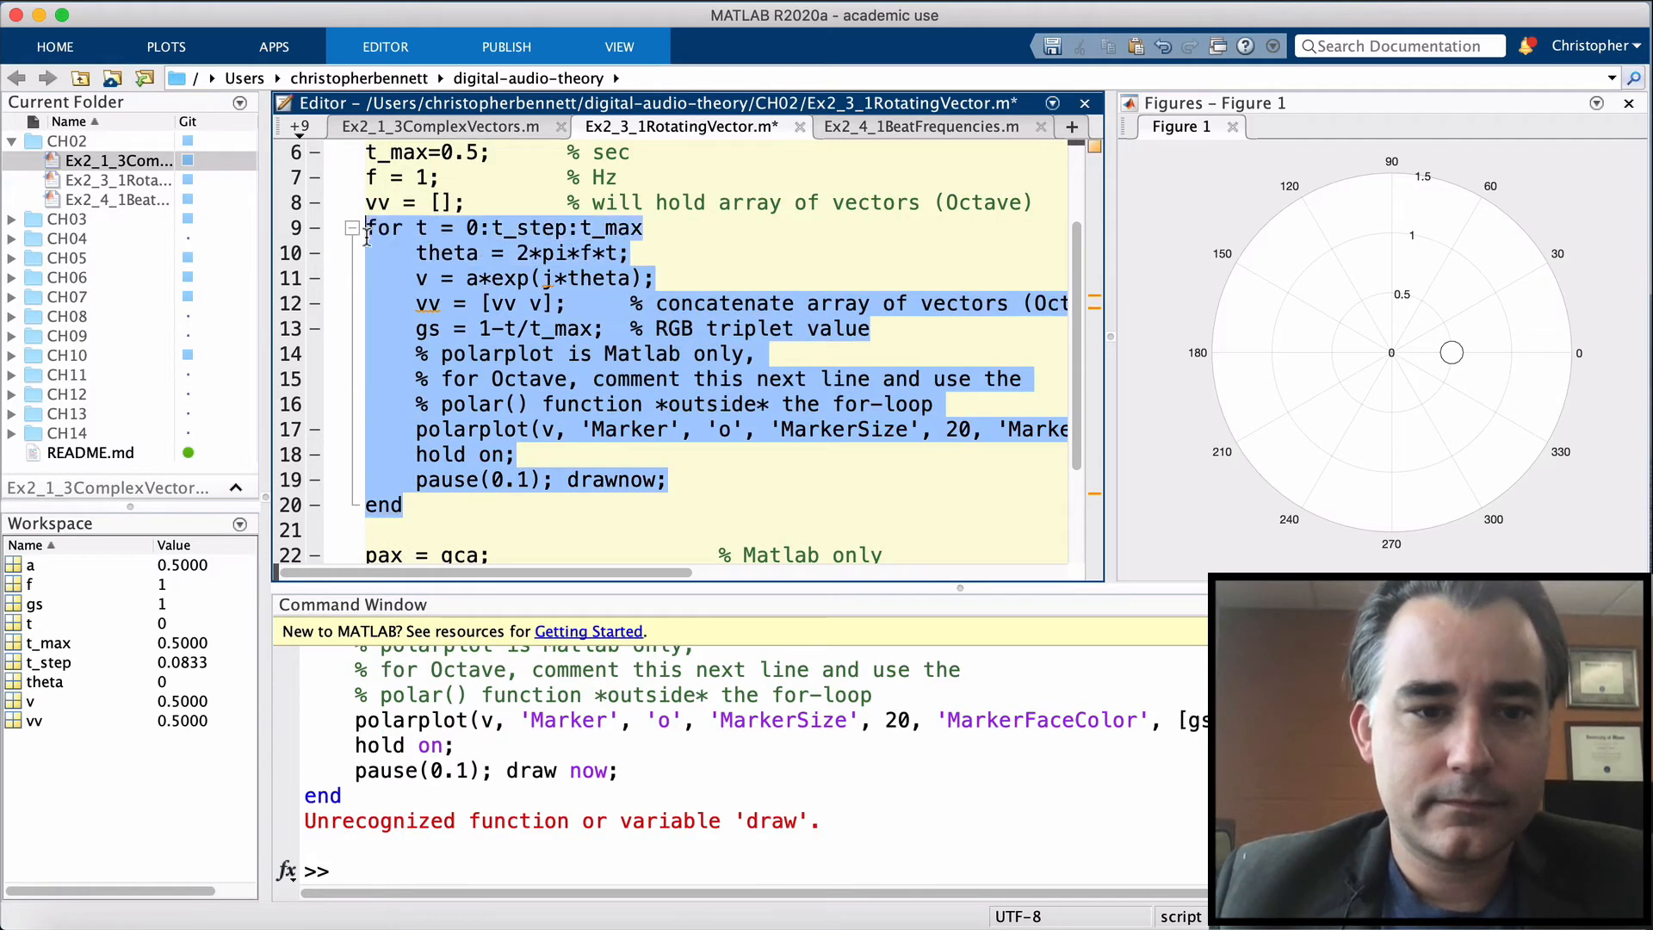
click(366, 202)
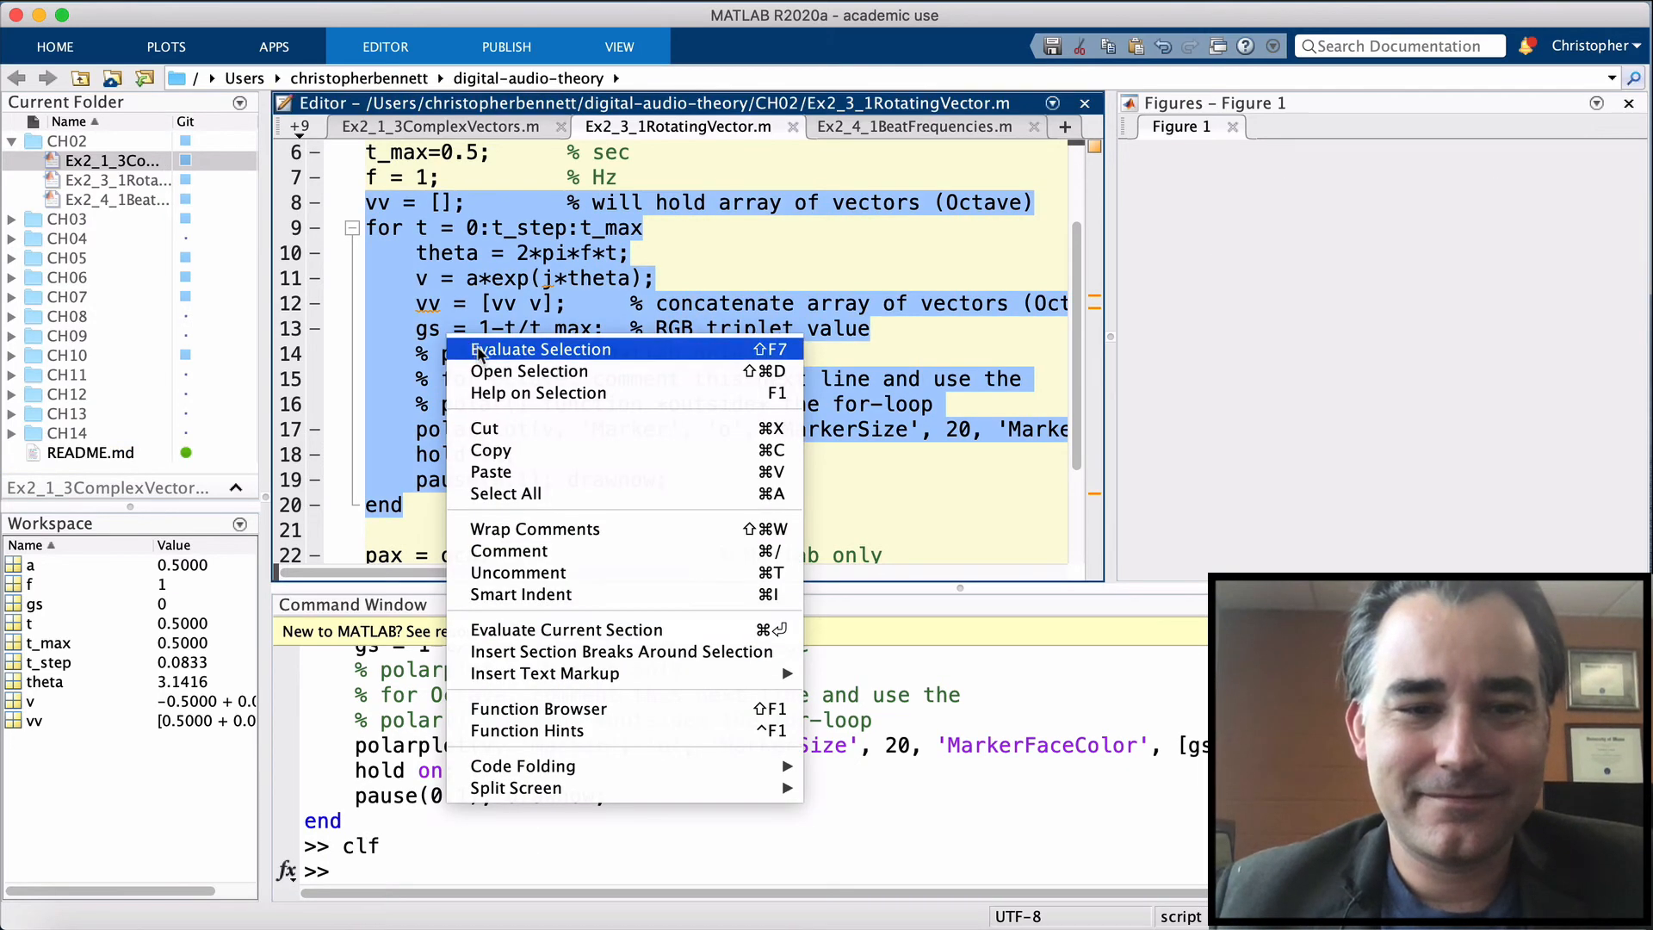
Evaluate lines 8–20, from vv initialisation through the loop, to draw the grayscale markers.
click(540, 348)
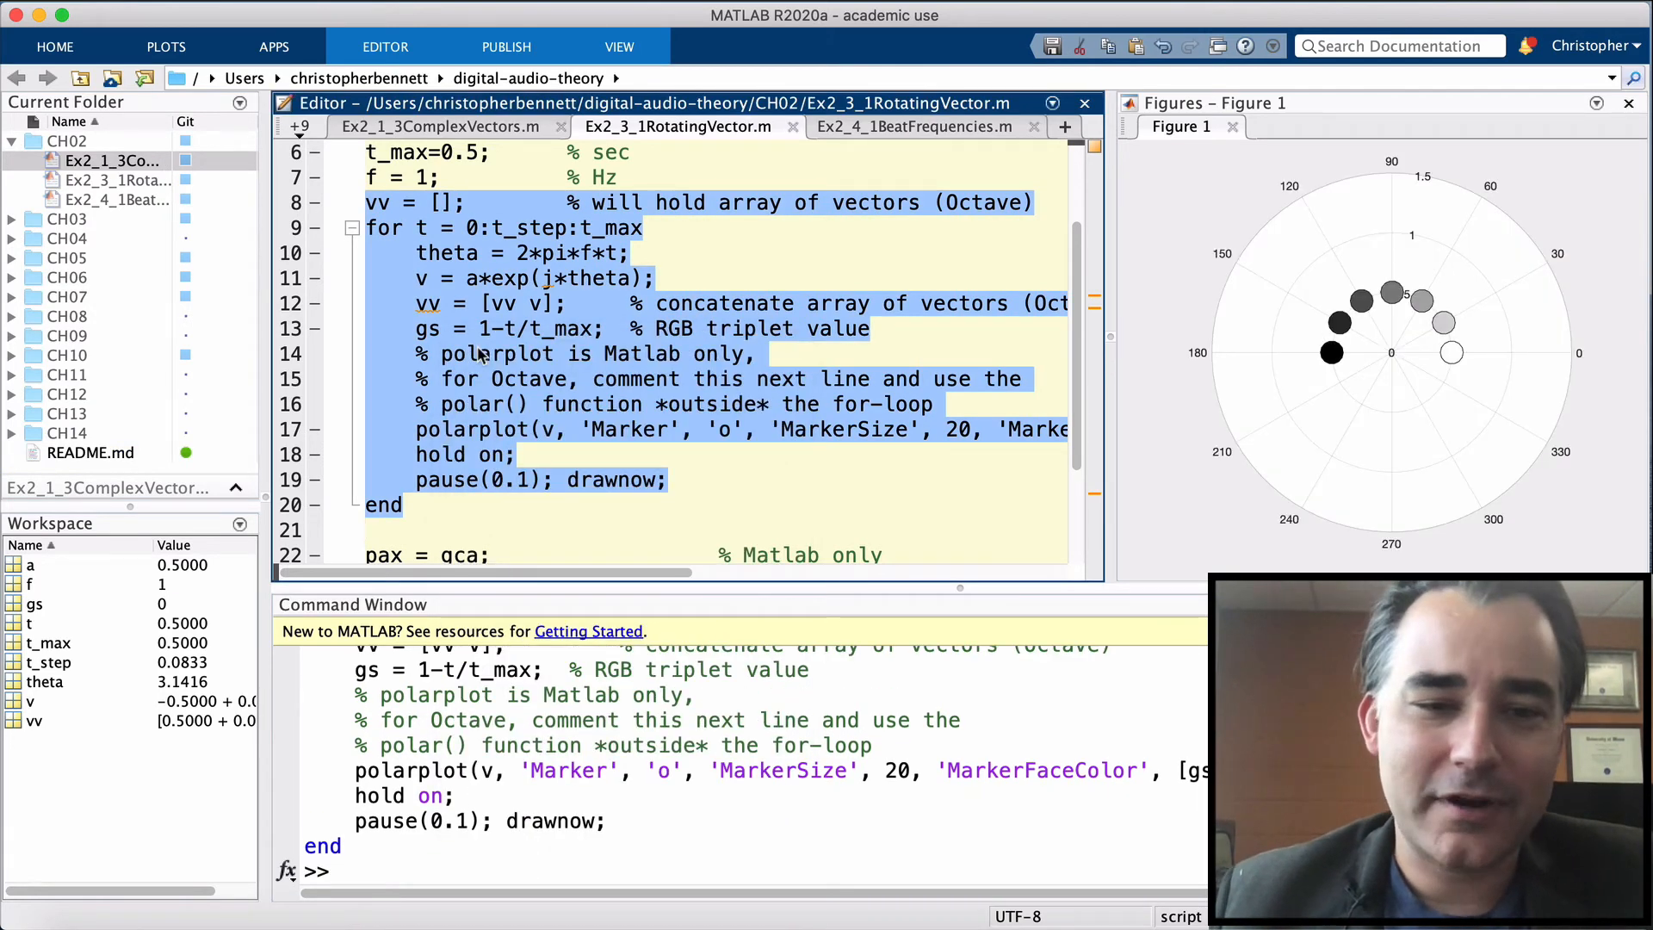
mouse_move(501, 485)
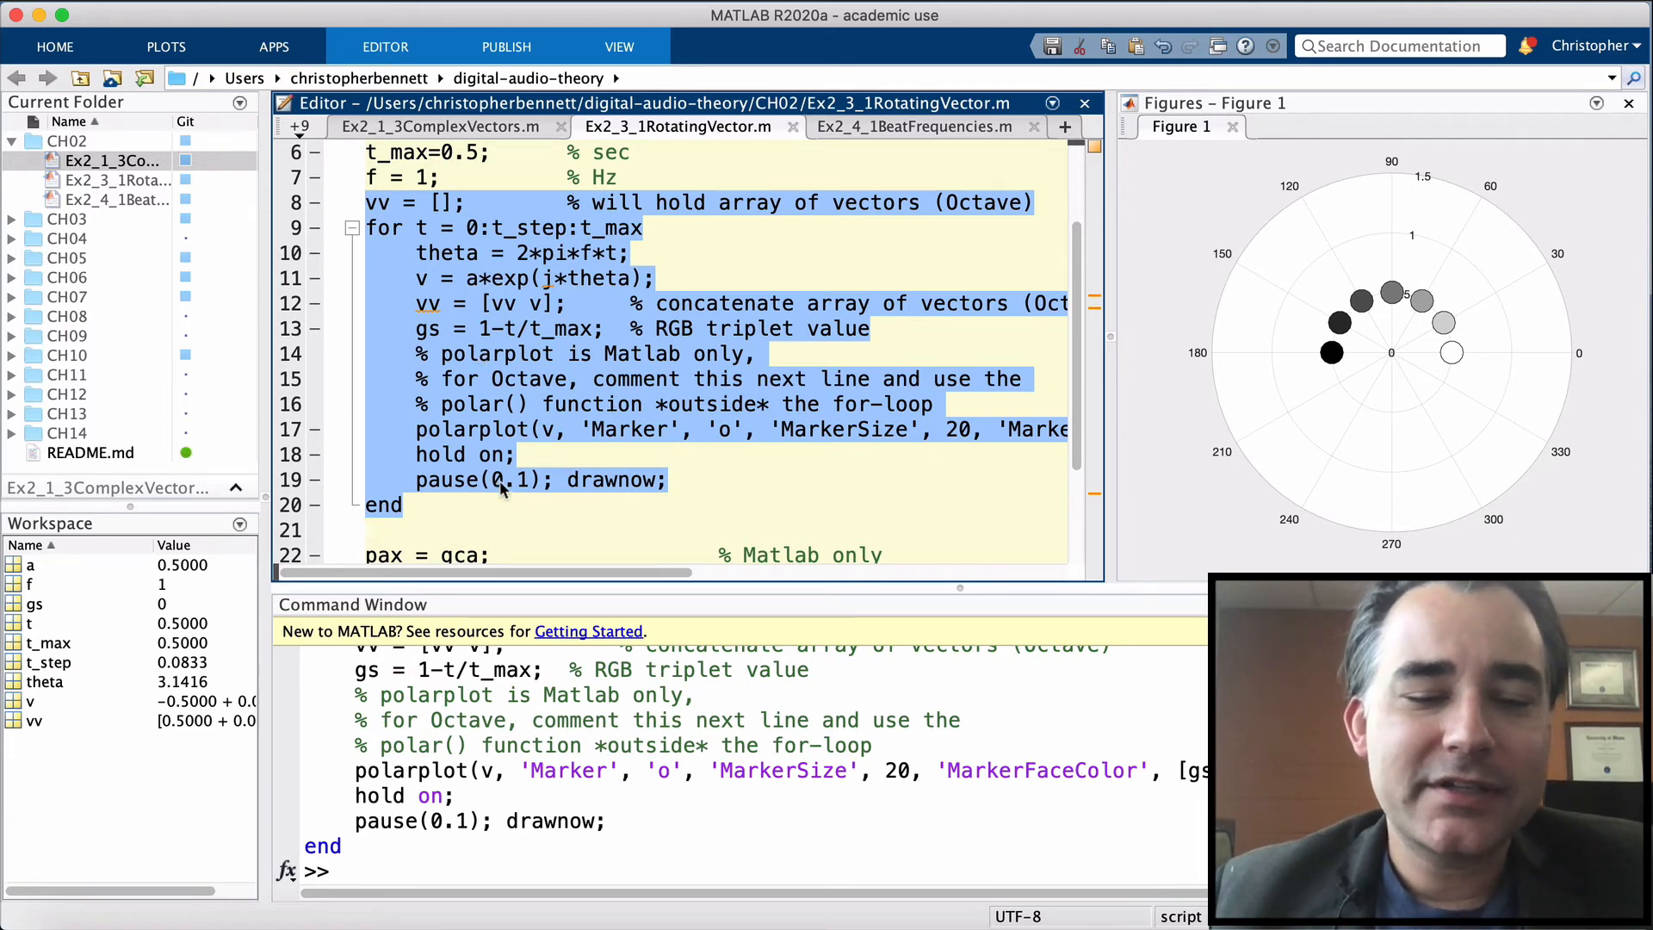
mouse_move(732, 473)
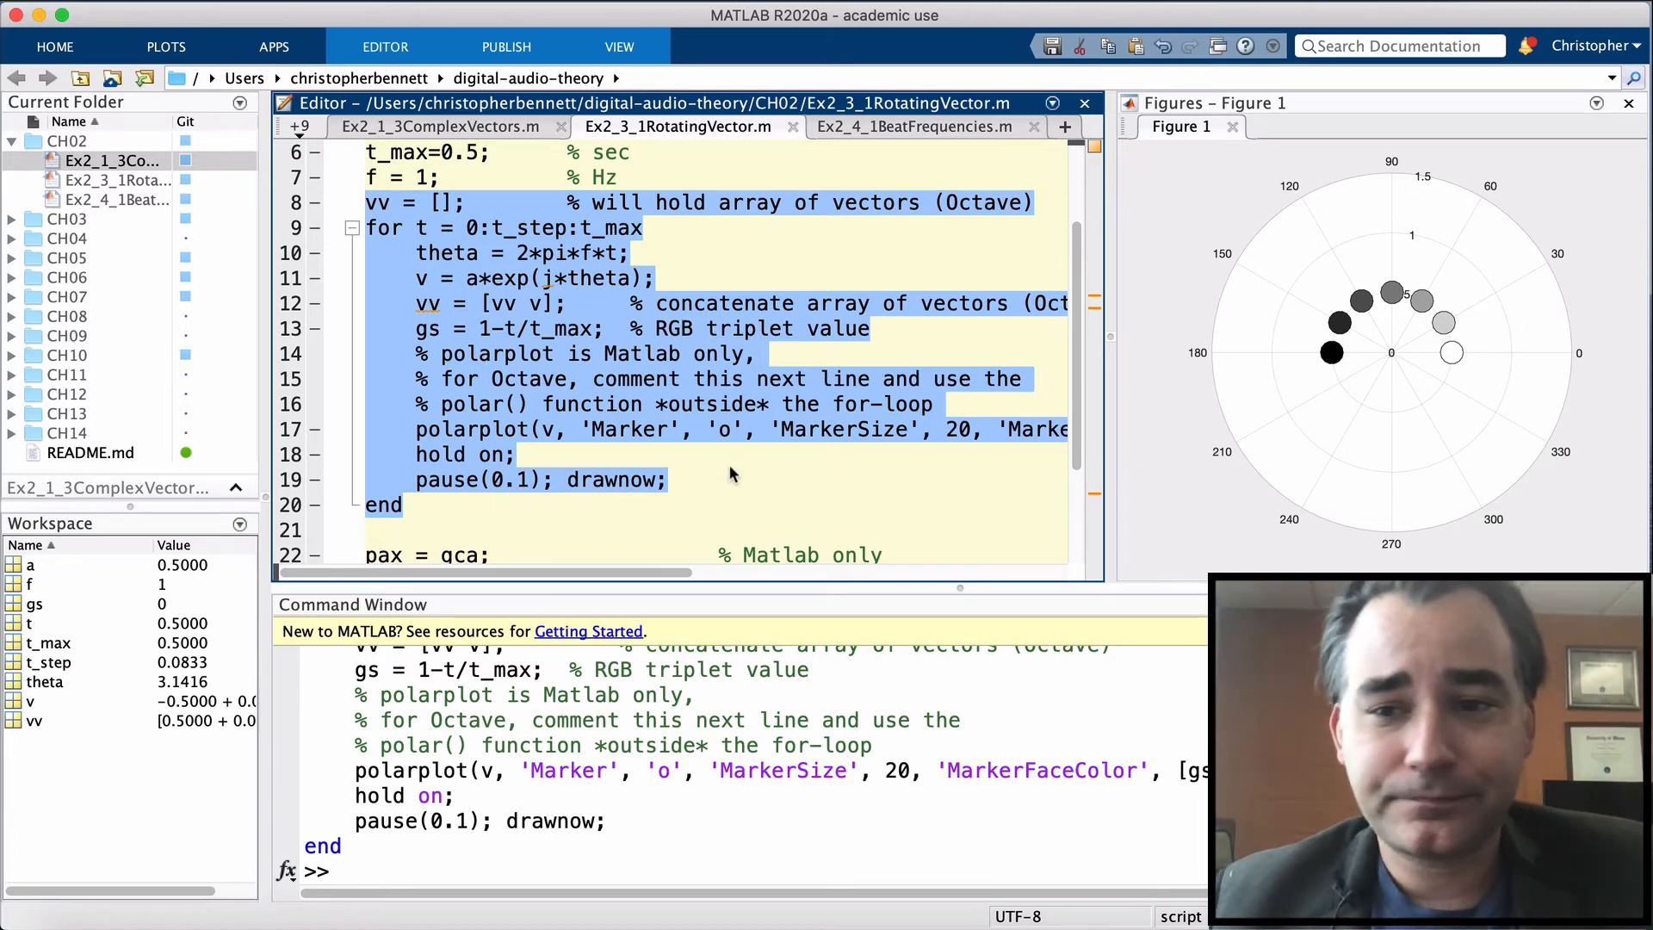
mouse_move(1068, 348)
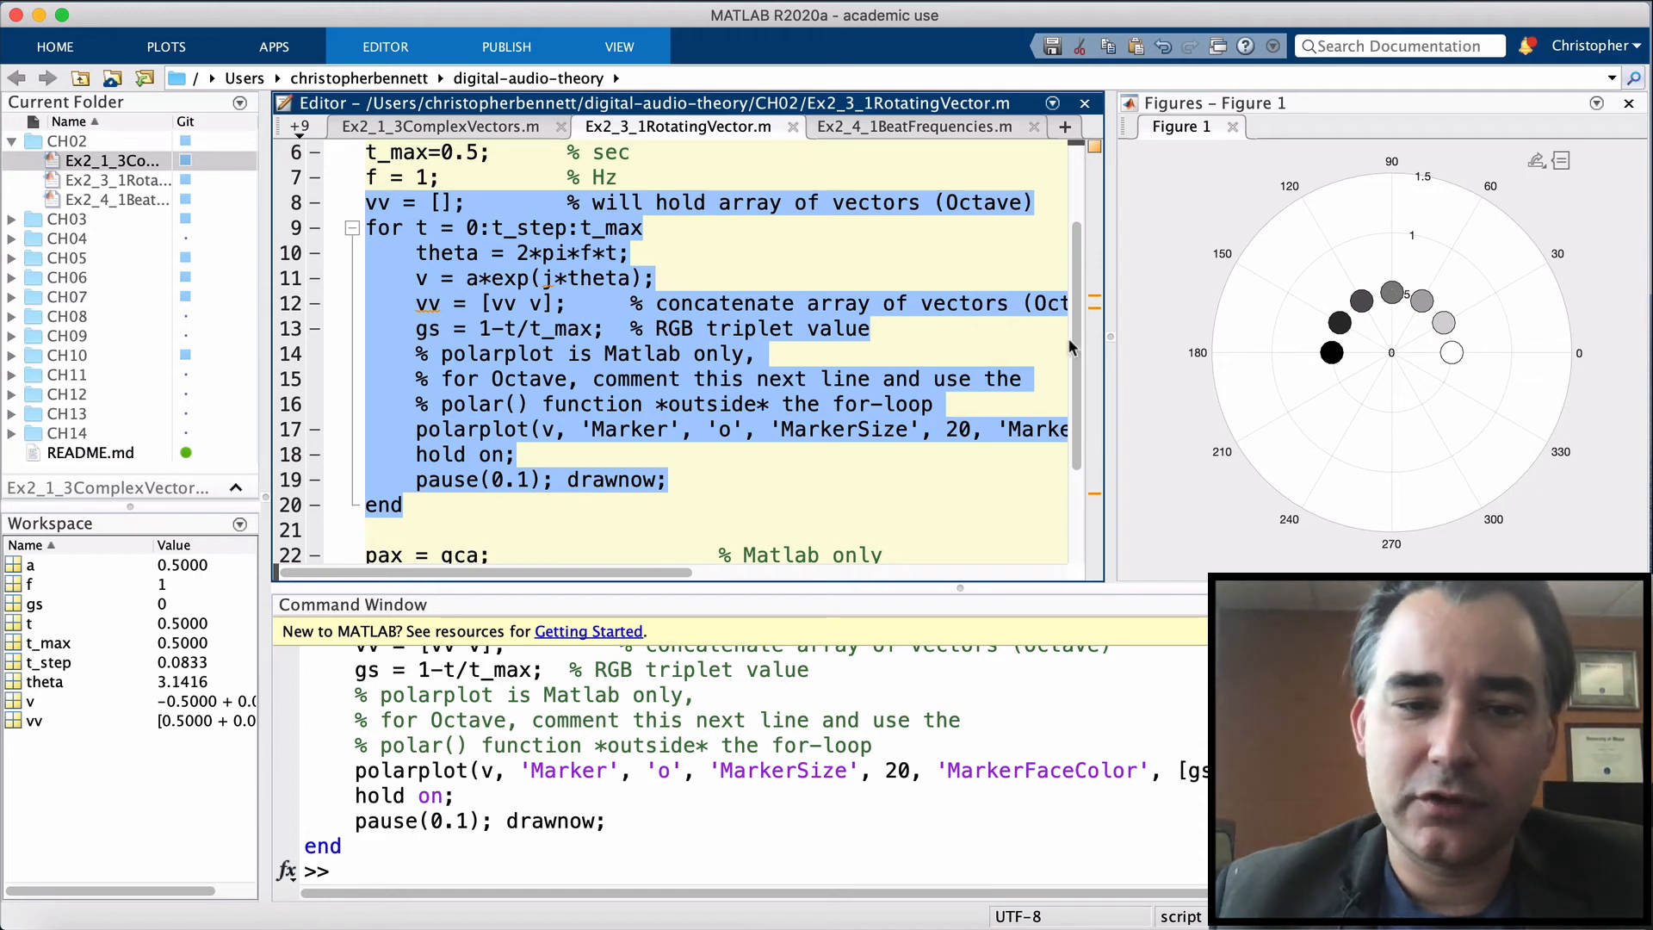
mouse_move(1601, 362)
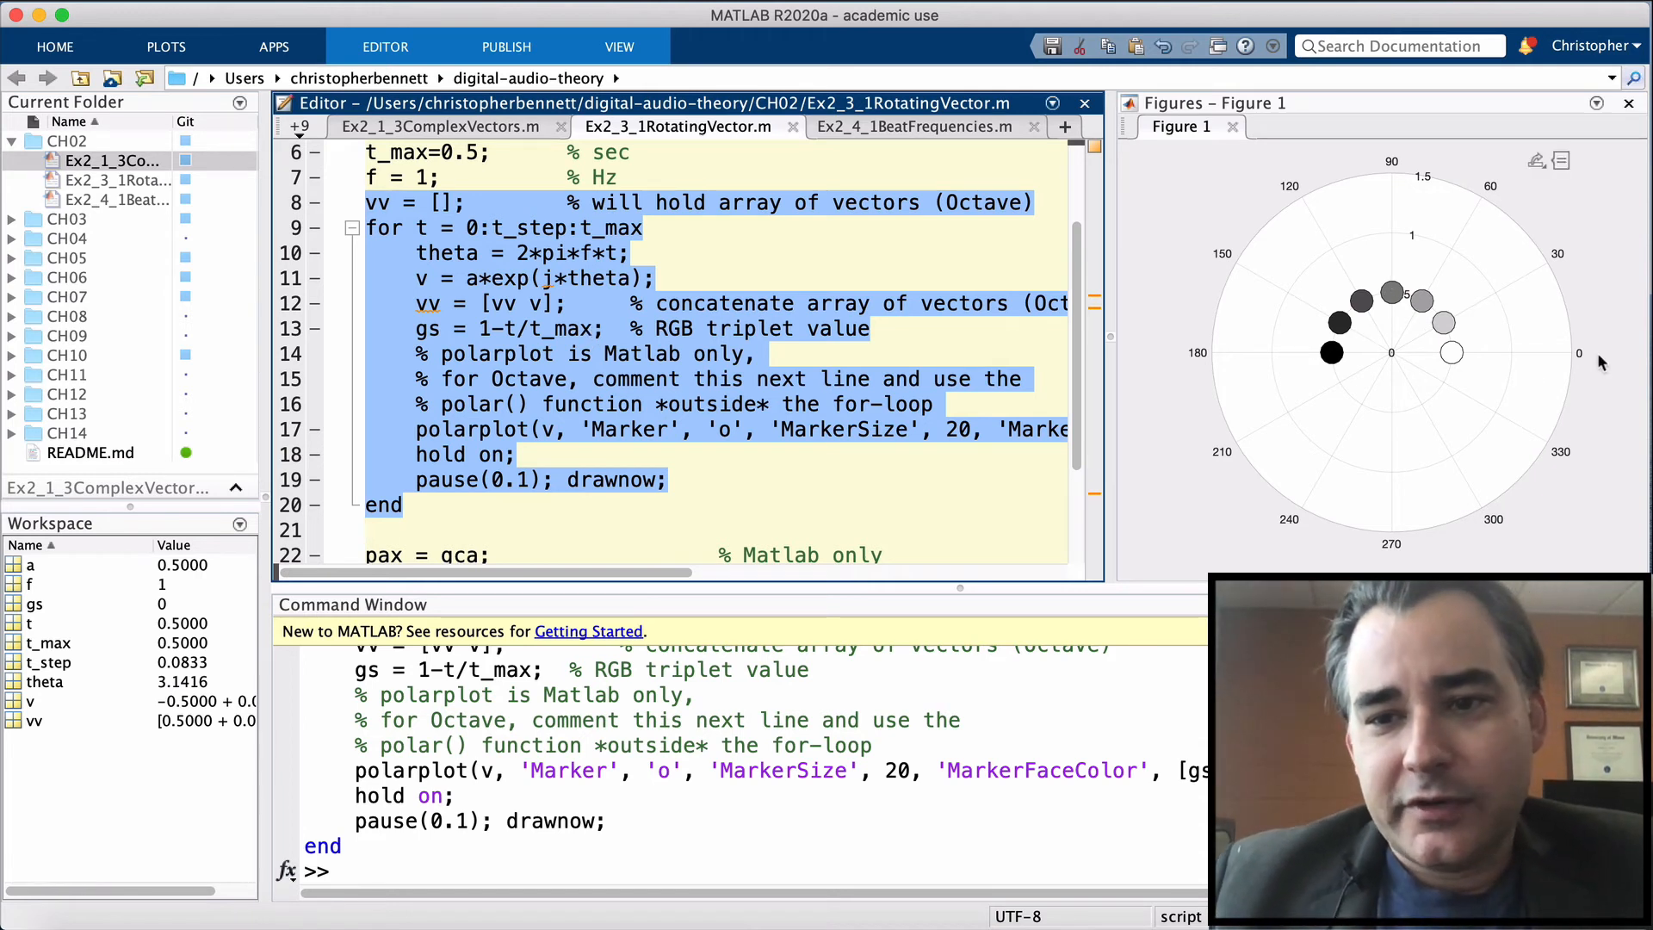
mouse_move(1453, 353)
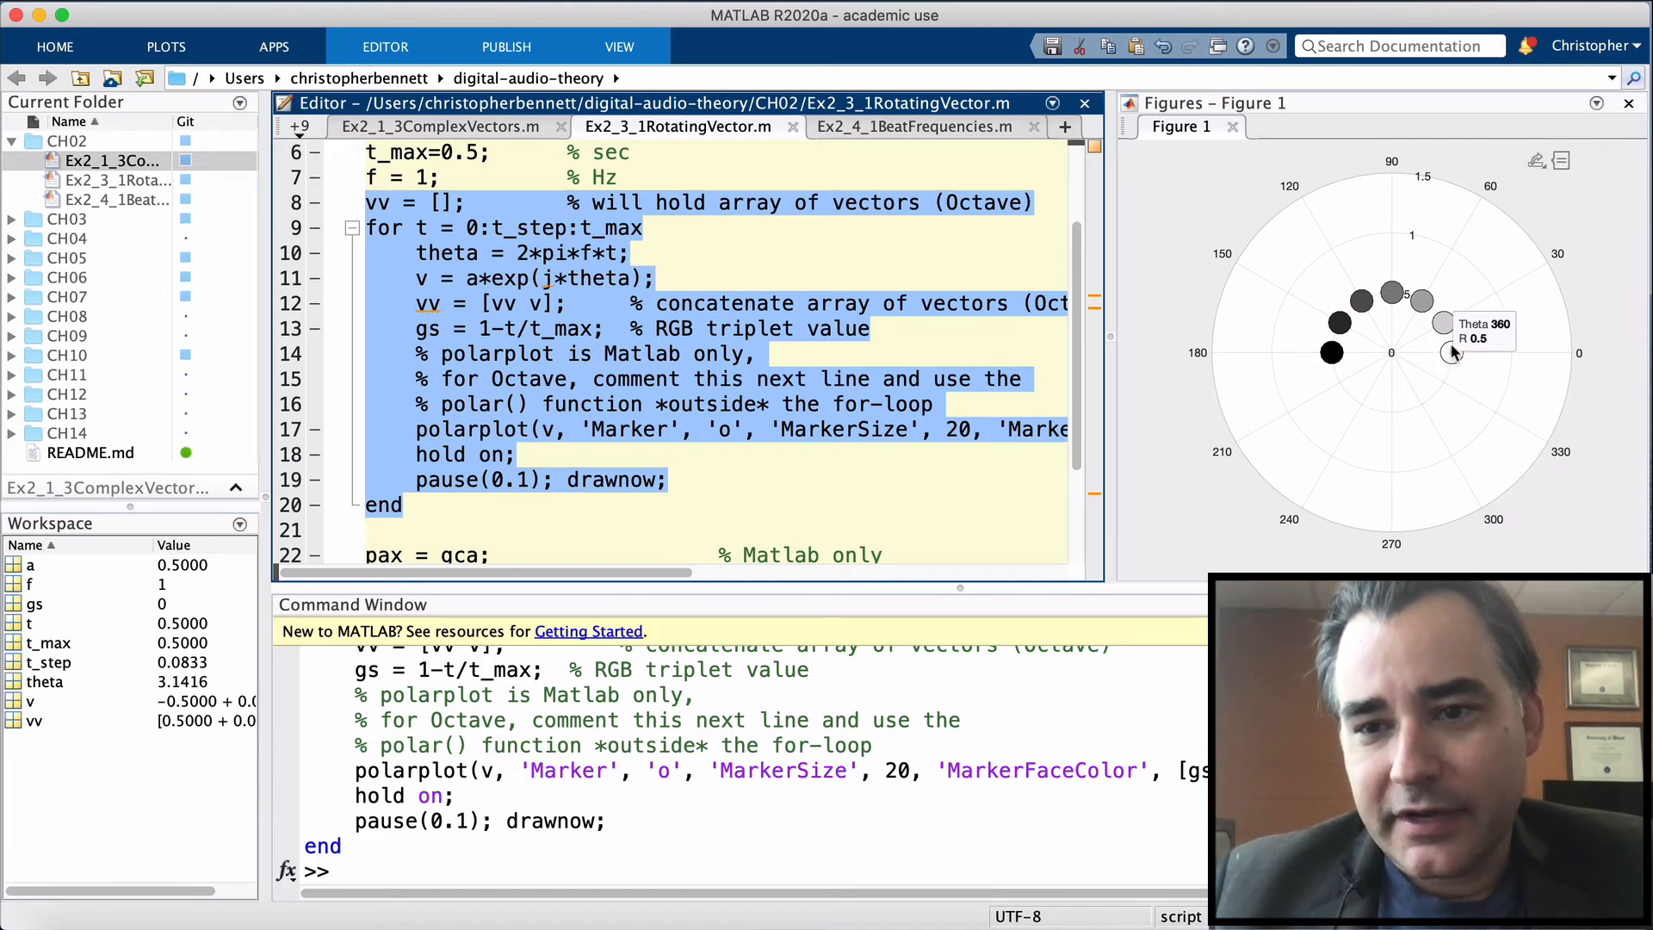
mouse_move(1452, 325)
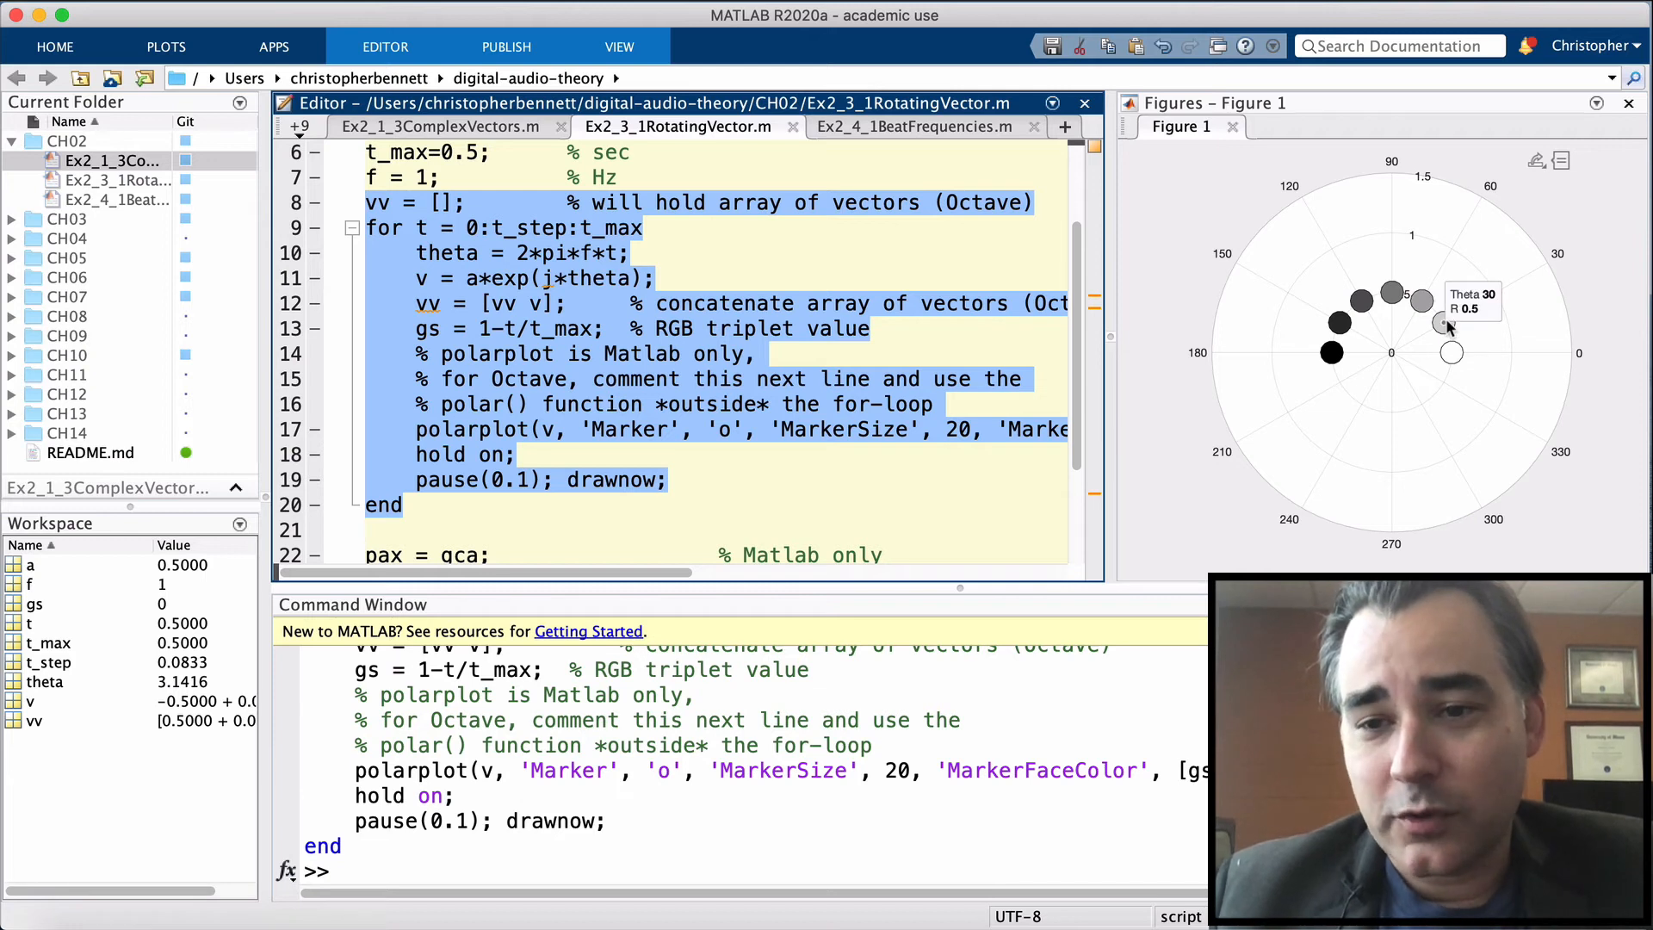
mouse_move(1423, 305)
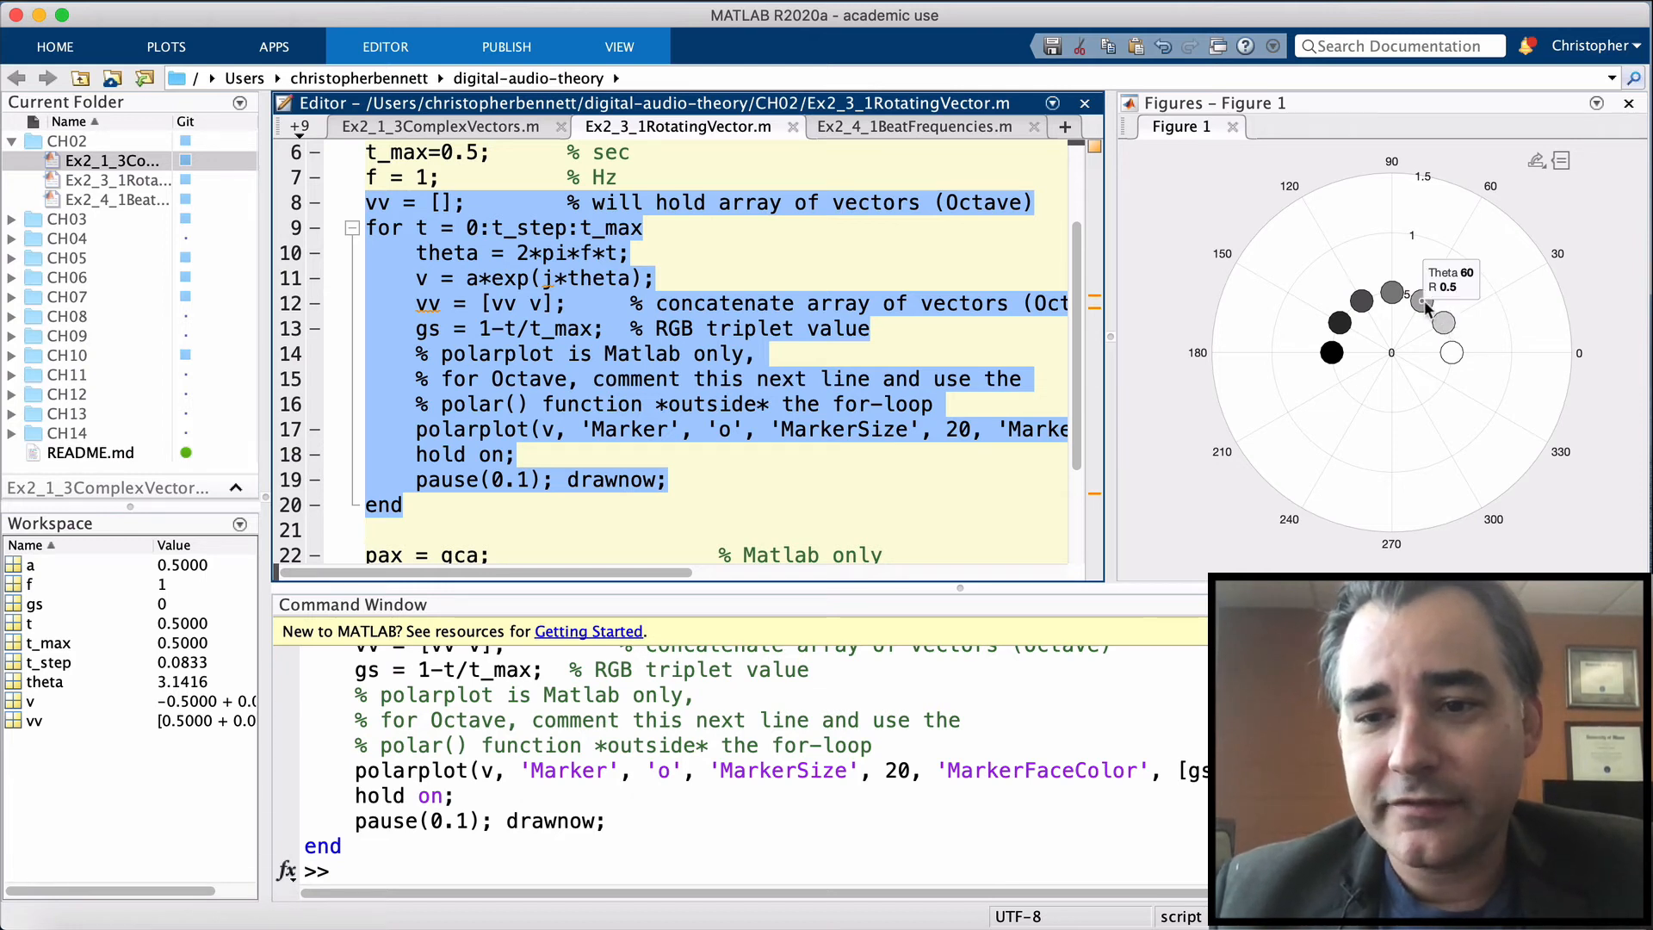
mouse_move(1386, 292)
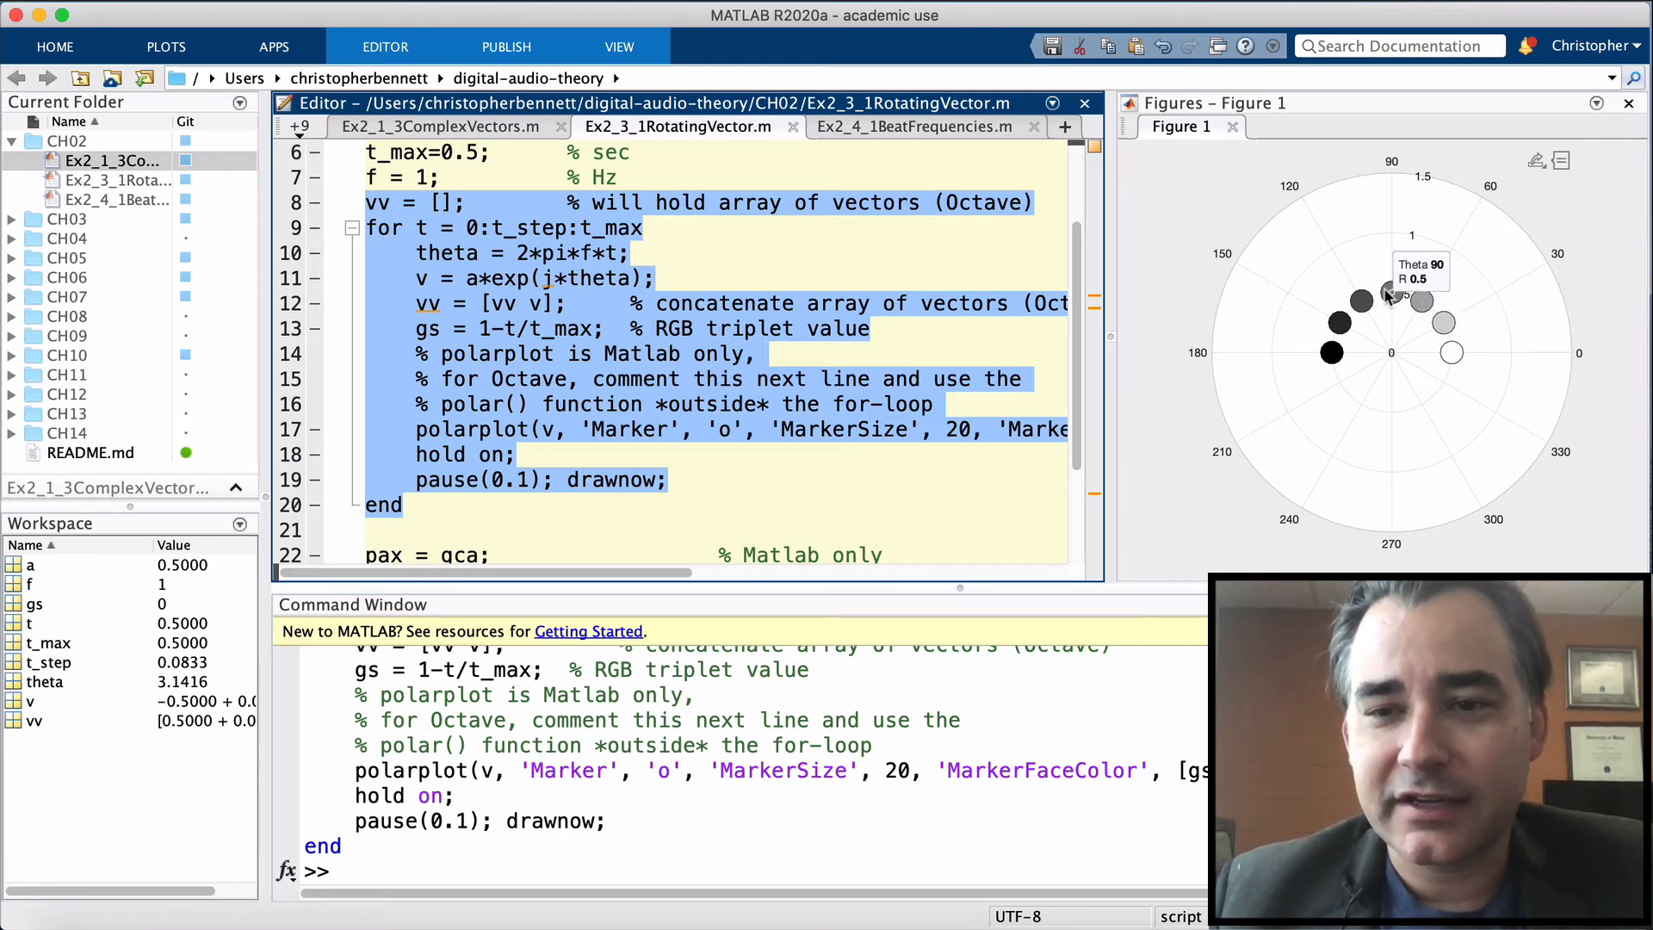
mouse_move(1330, 353)
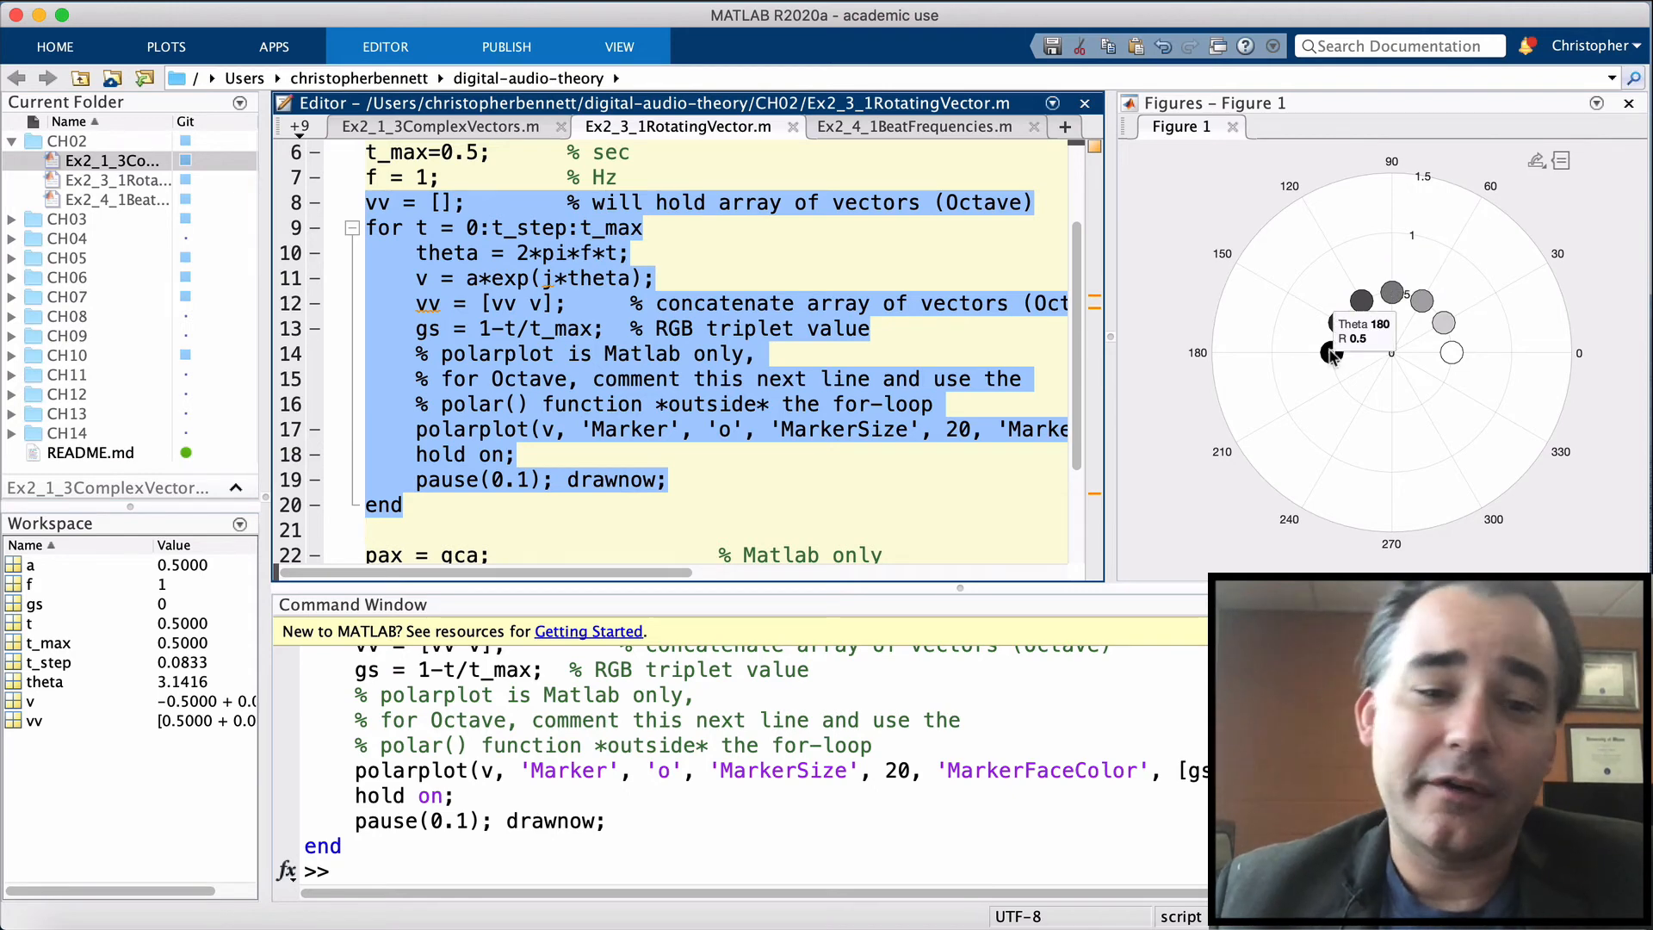
scroll(down, 3)
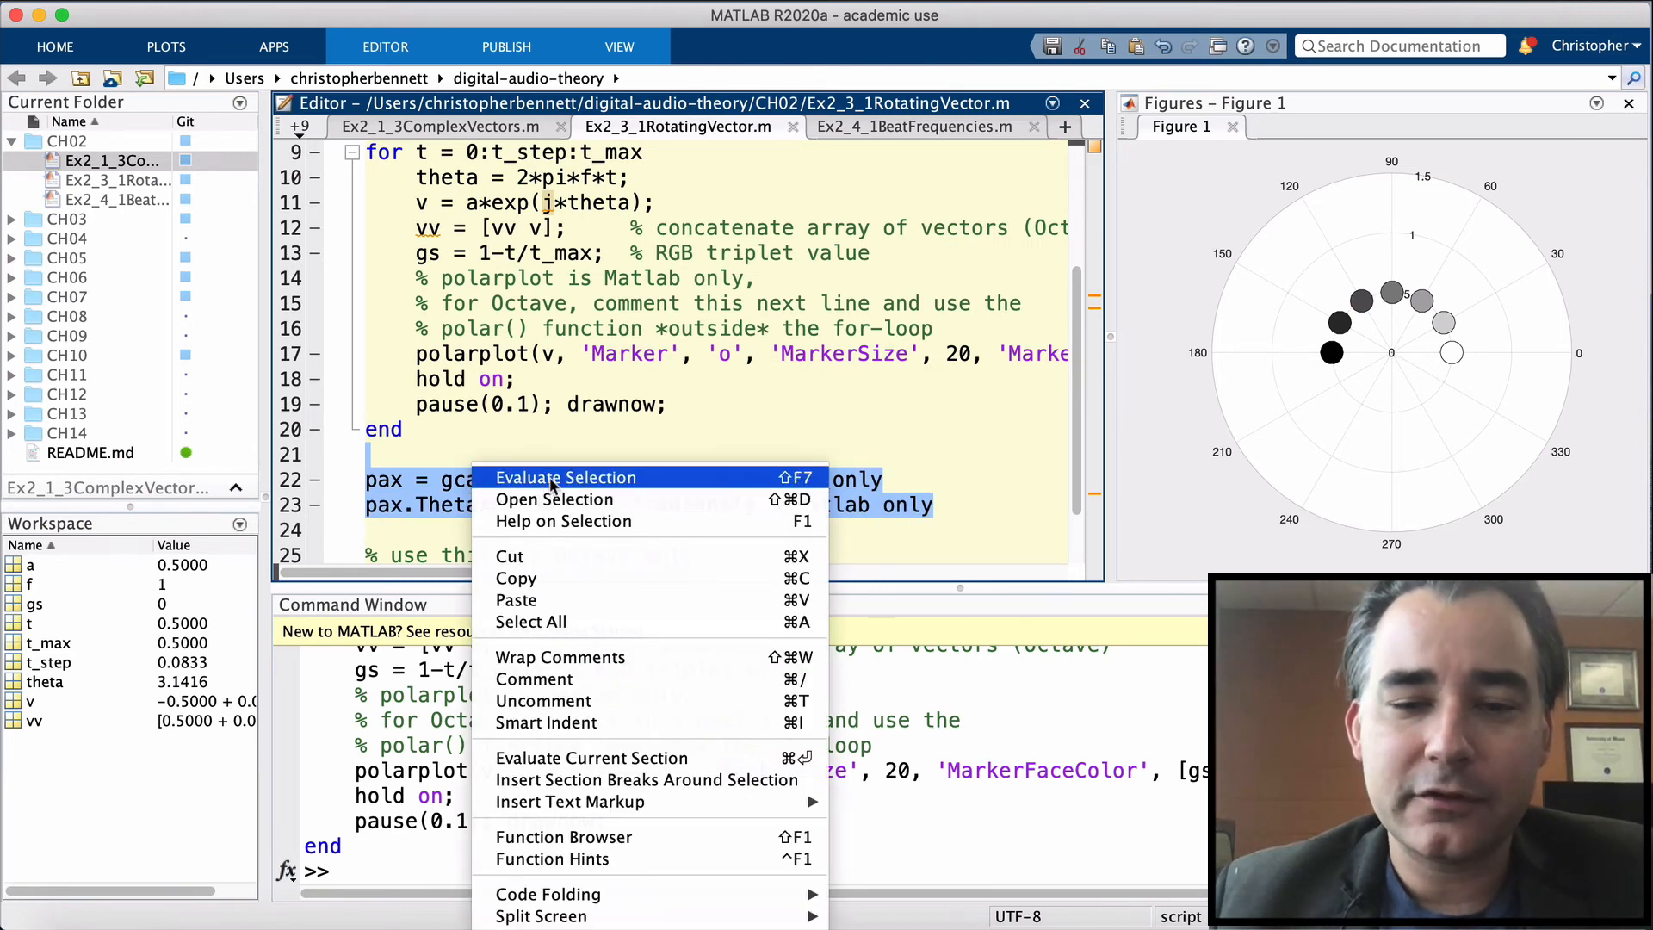
Evaluate pax = gca and pax.ThetaAxisUnits = 'radians'.
click(564, 478)
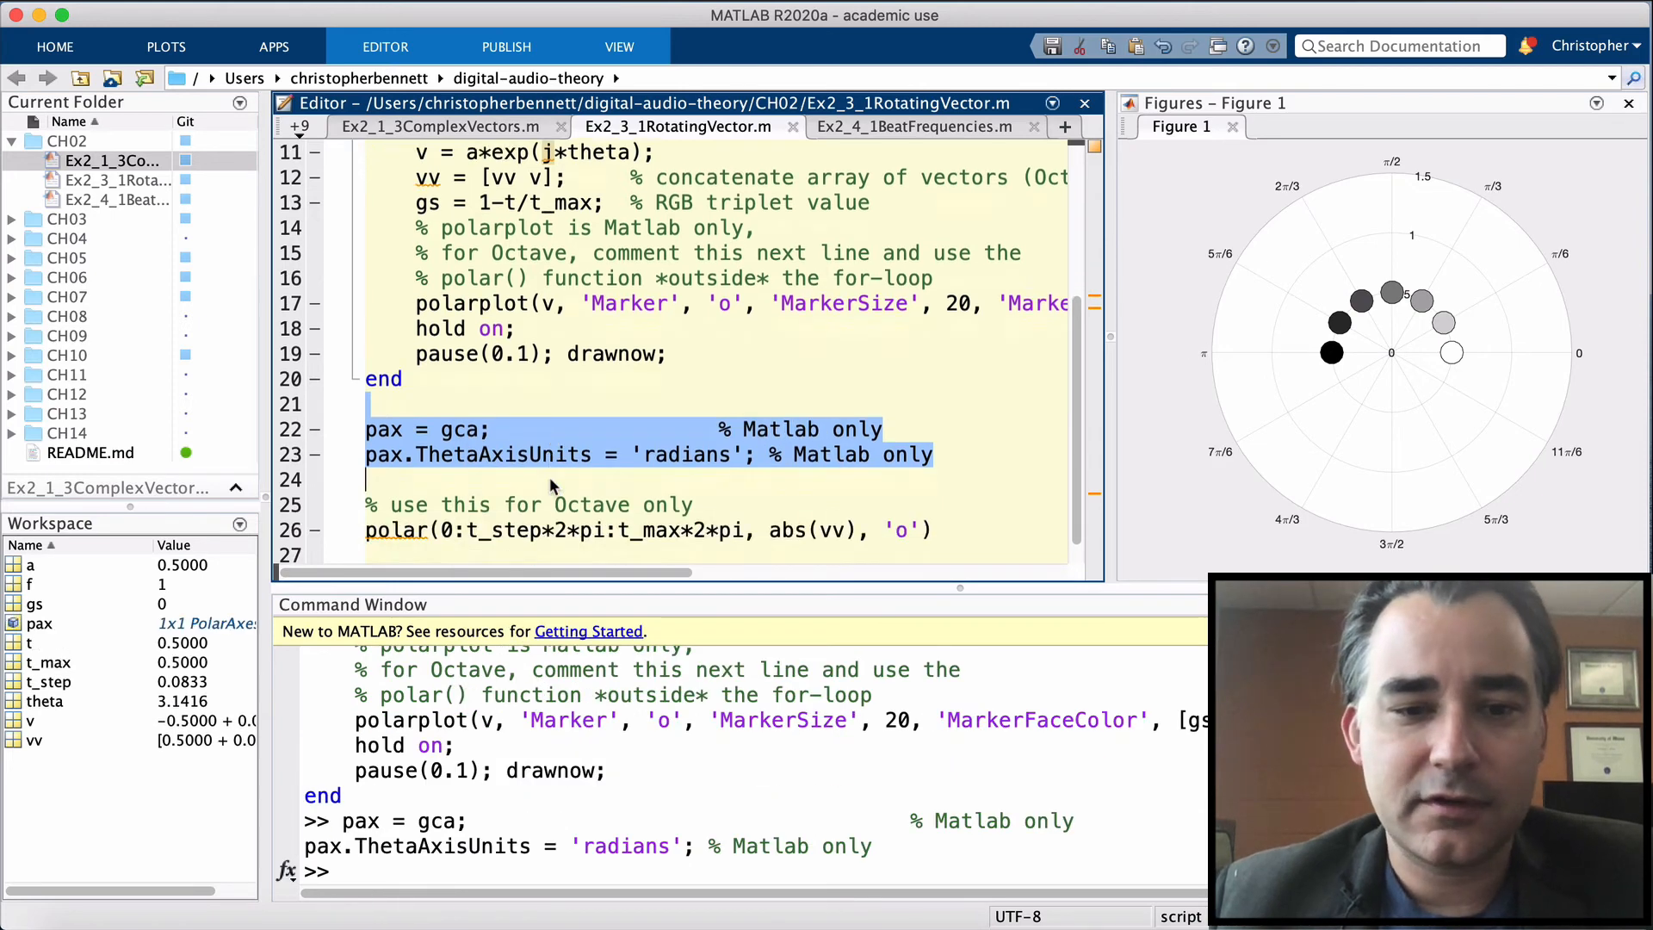
scroll(down, 3)
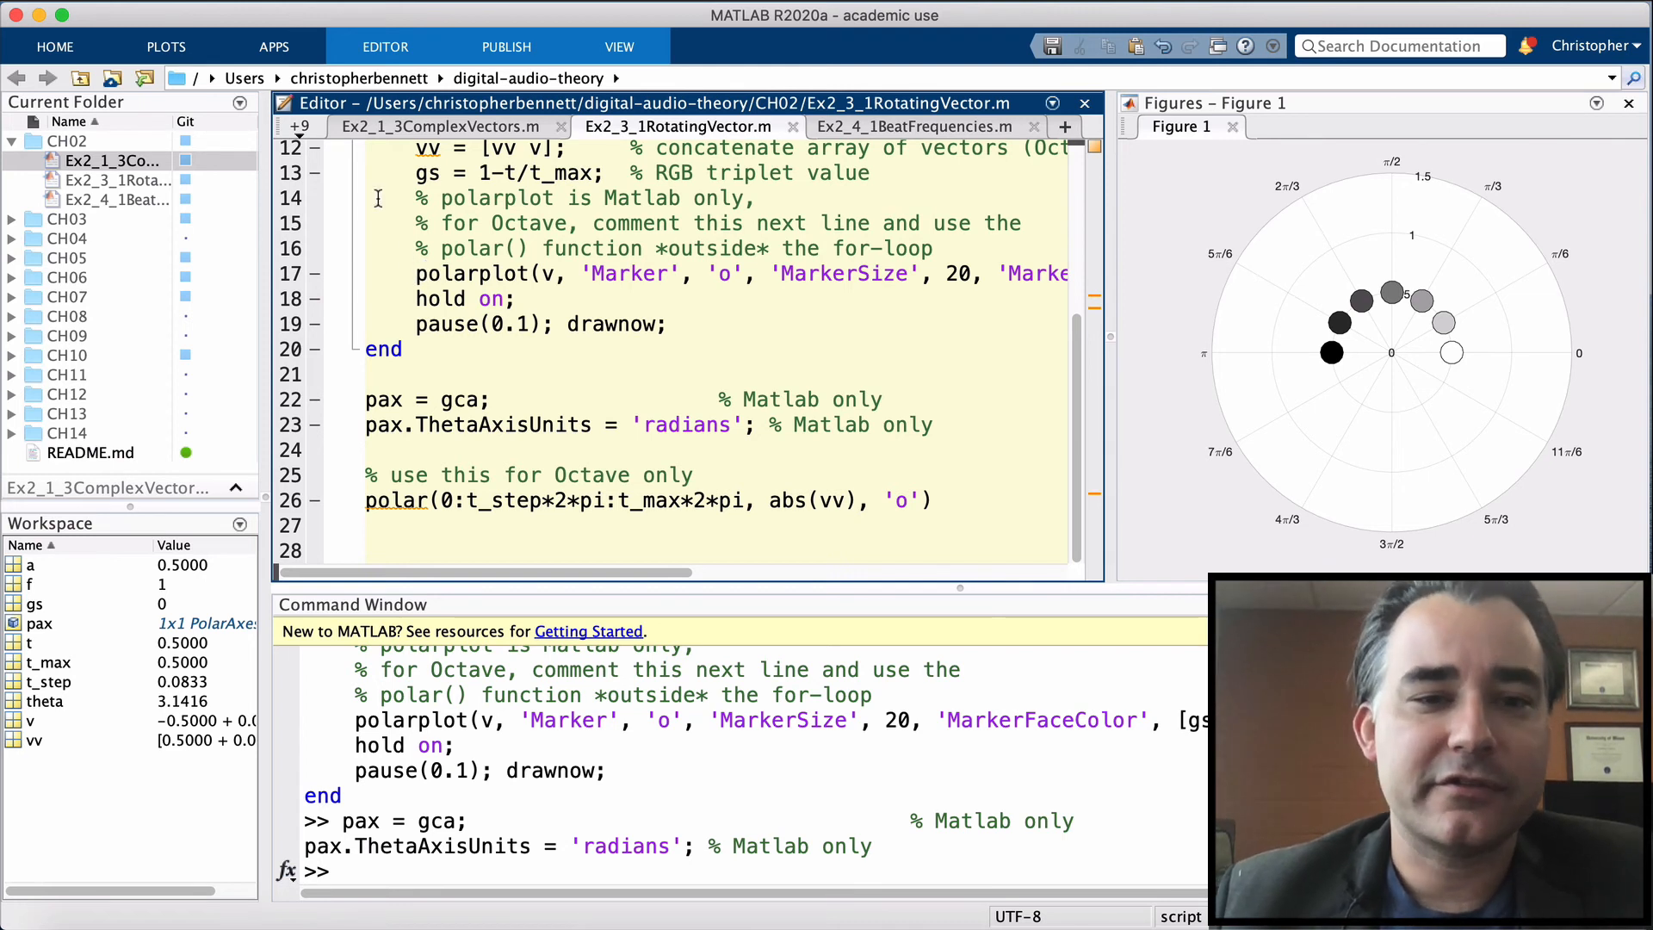
scroll(up, 3)
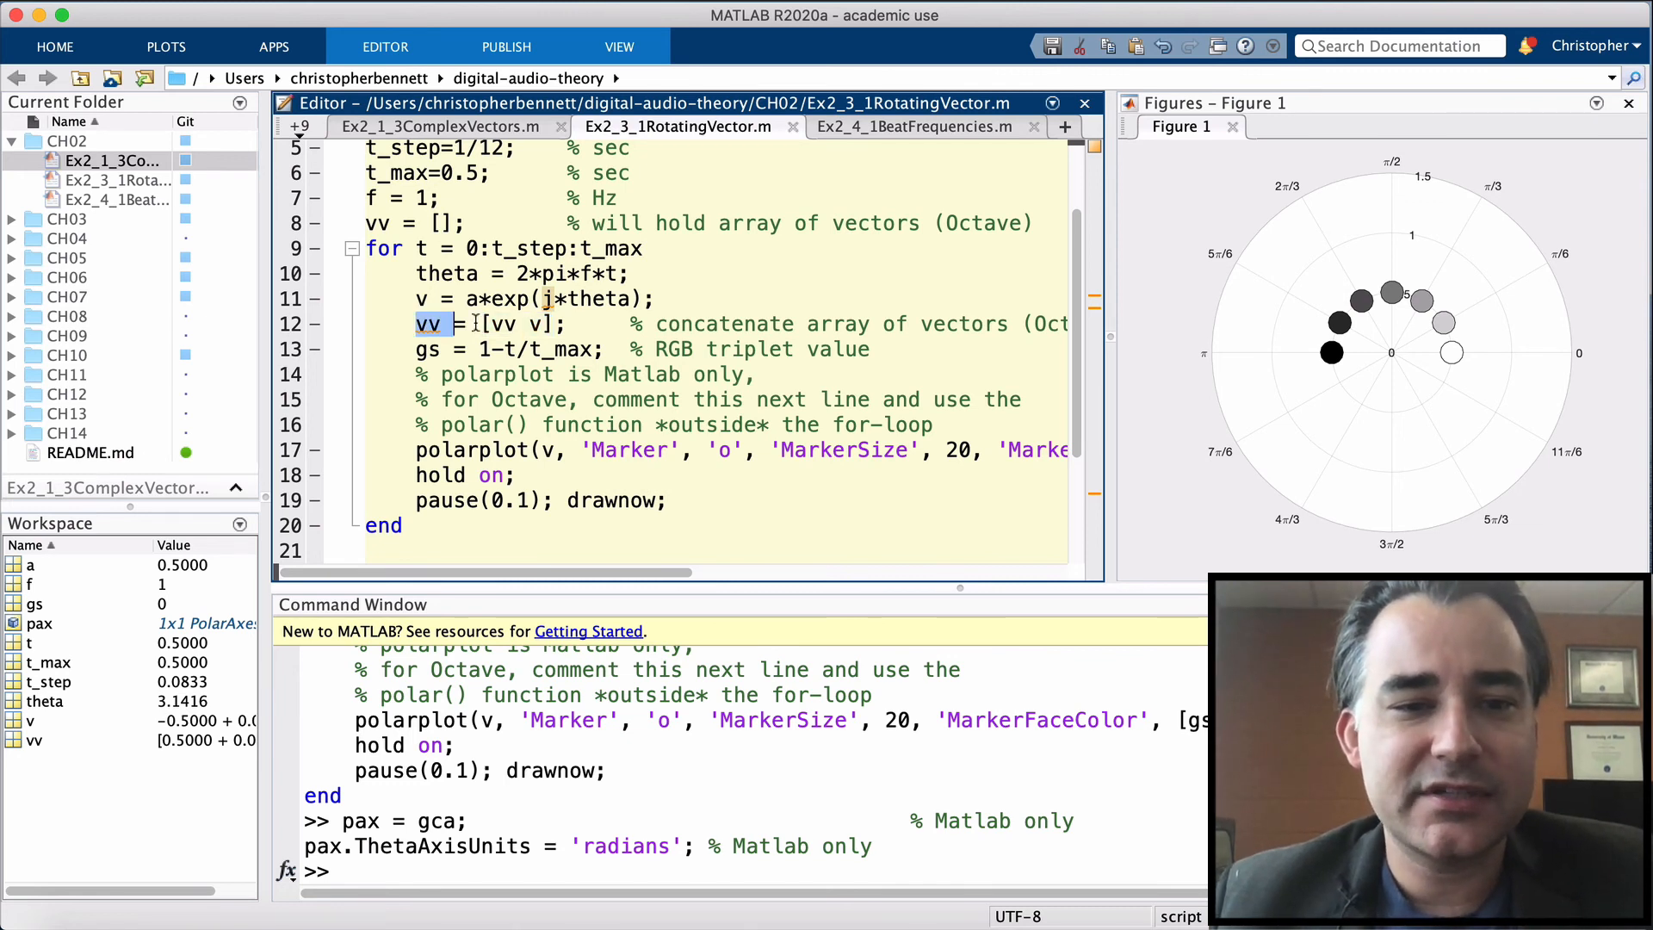
scroll(down, 3)
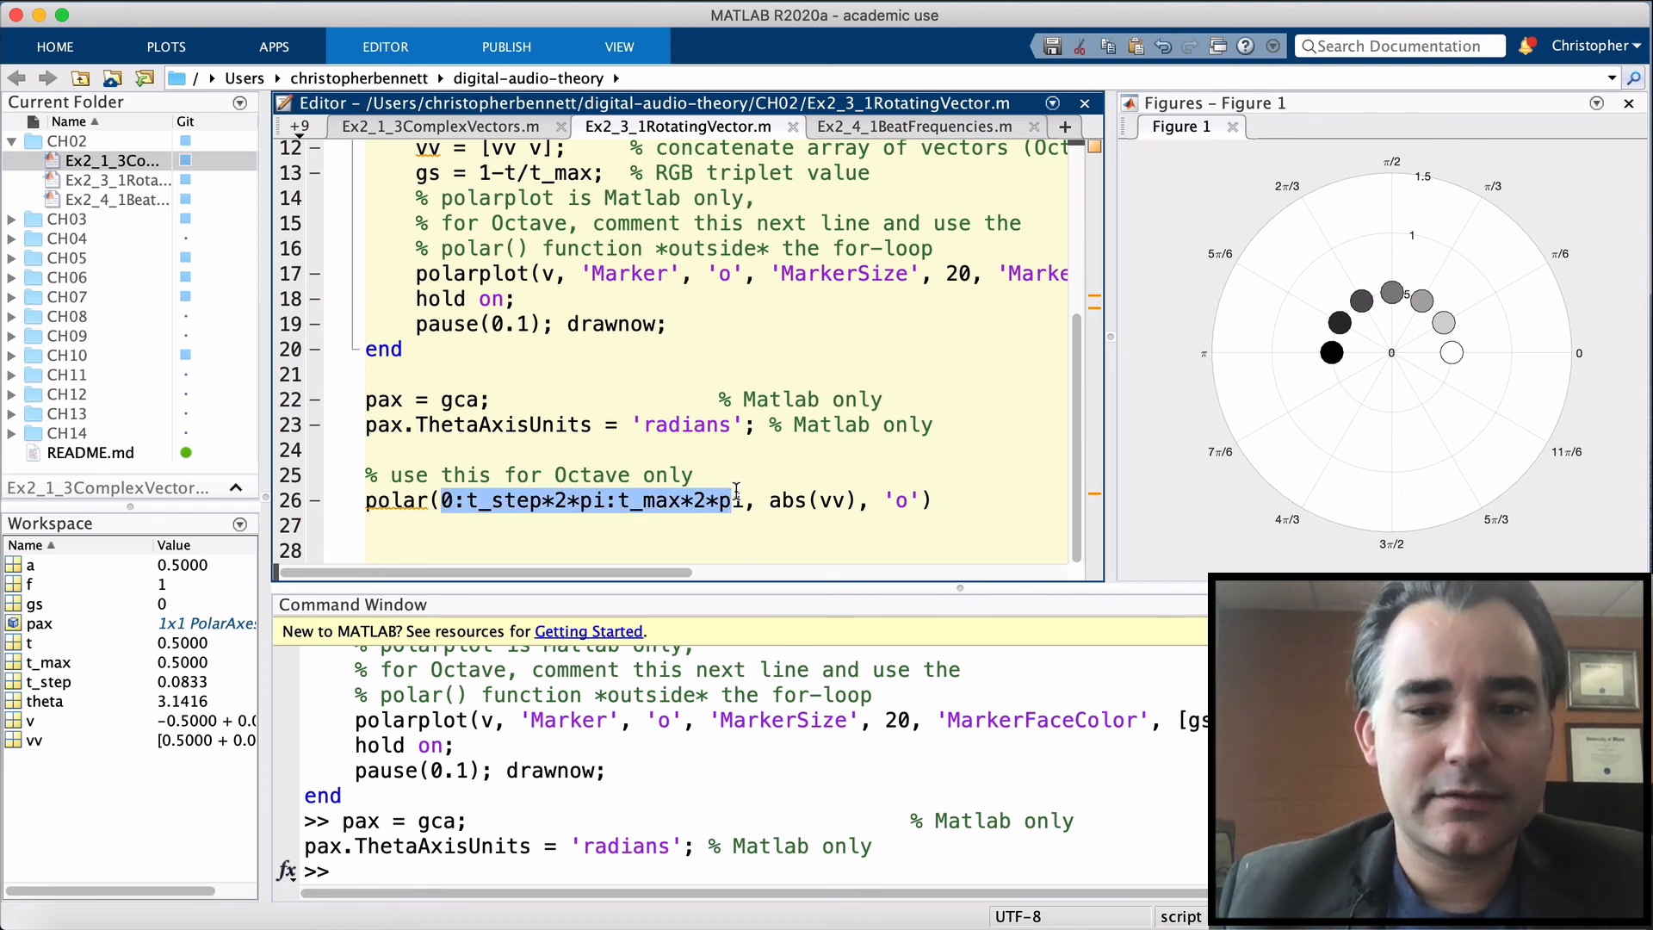
double_click(812, 499)
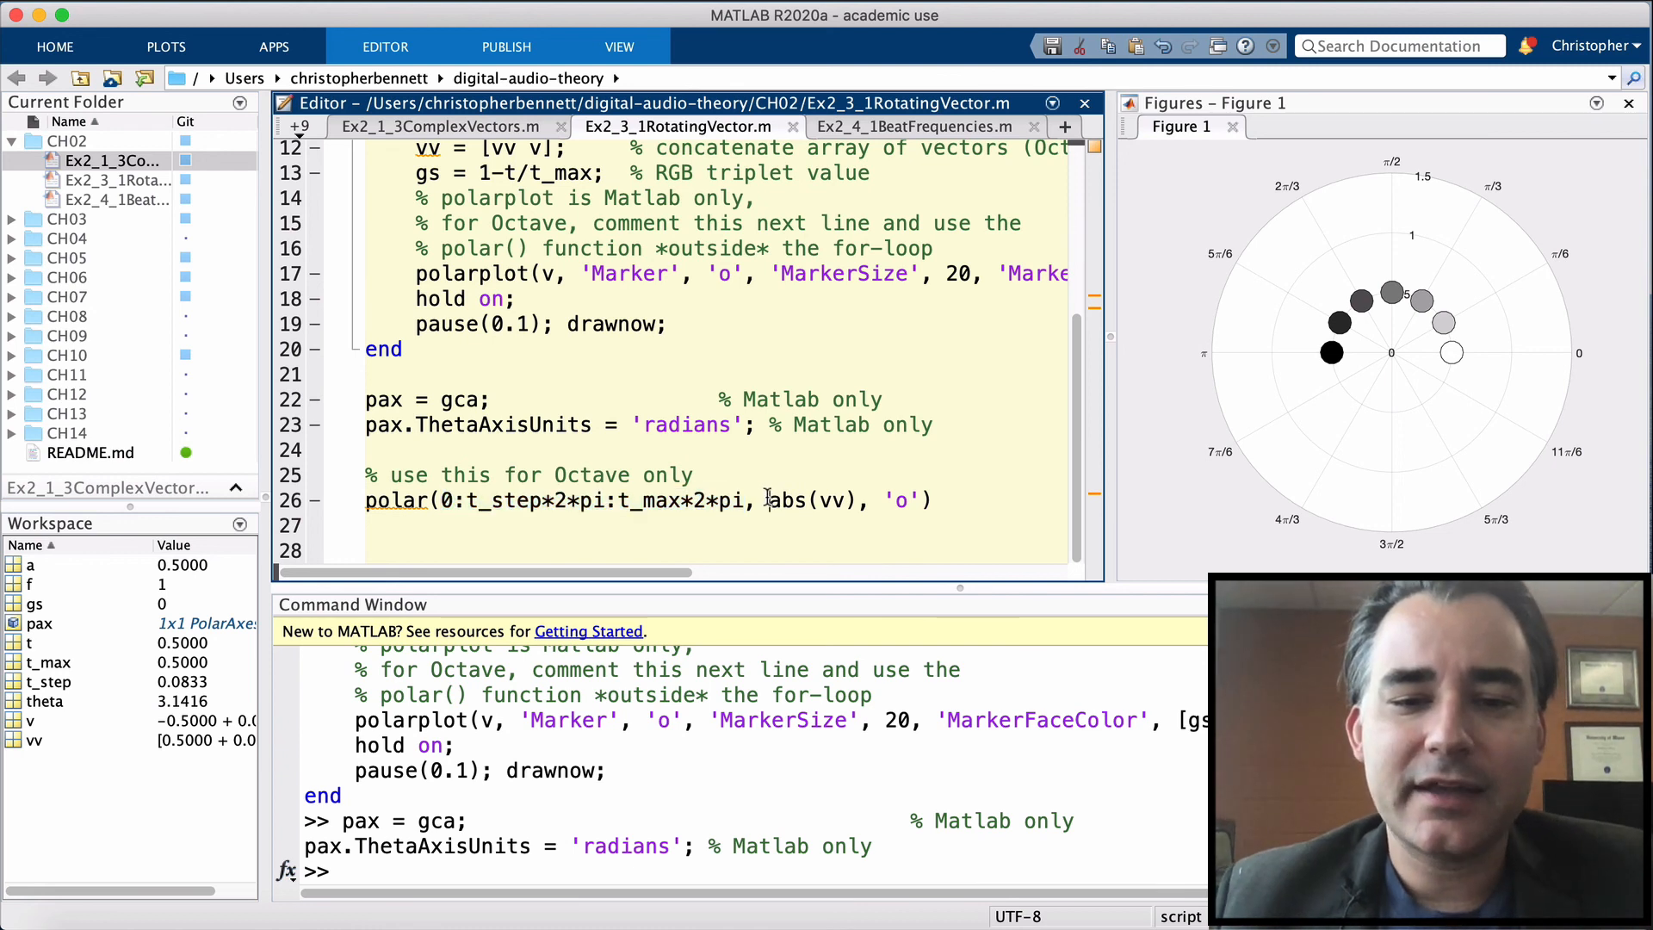
double_click(811, 499)
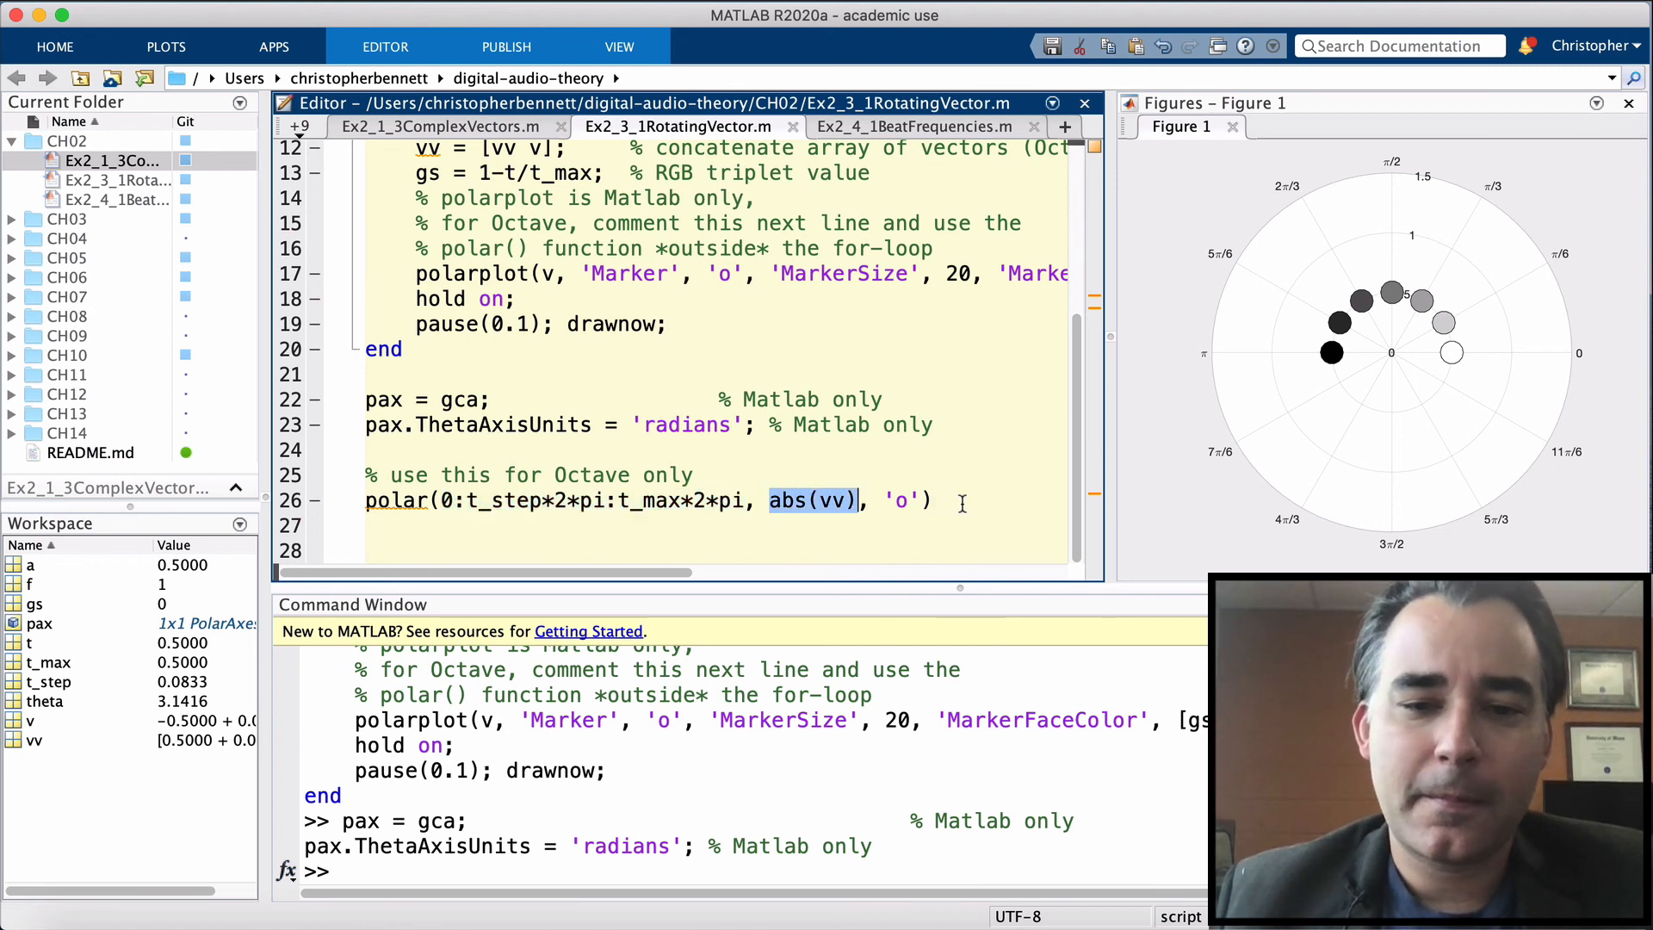